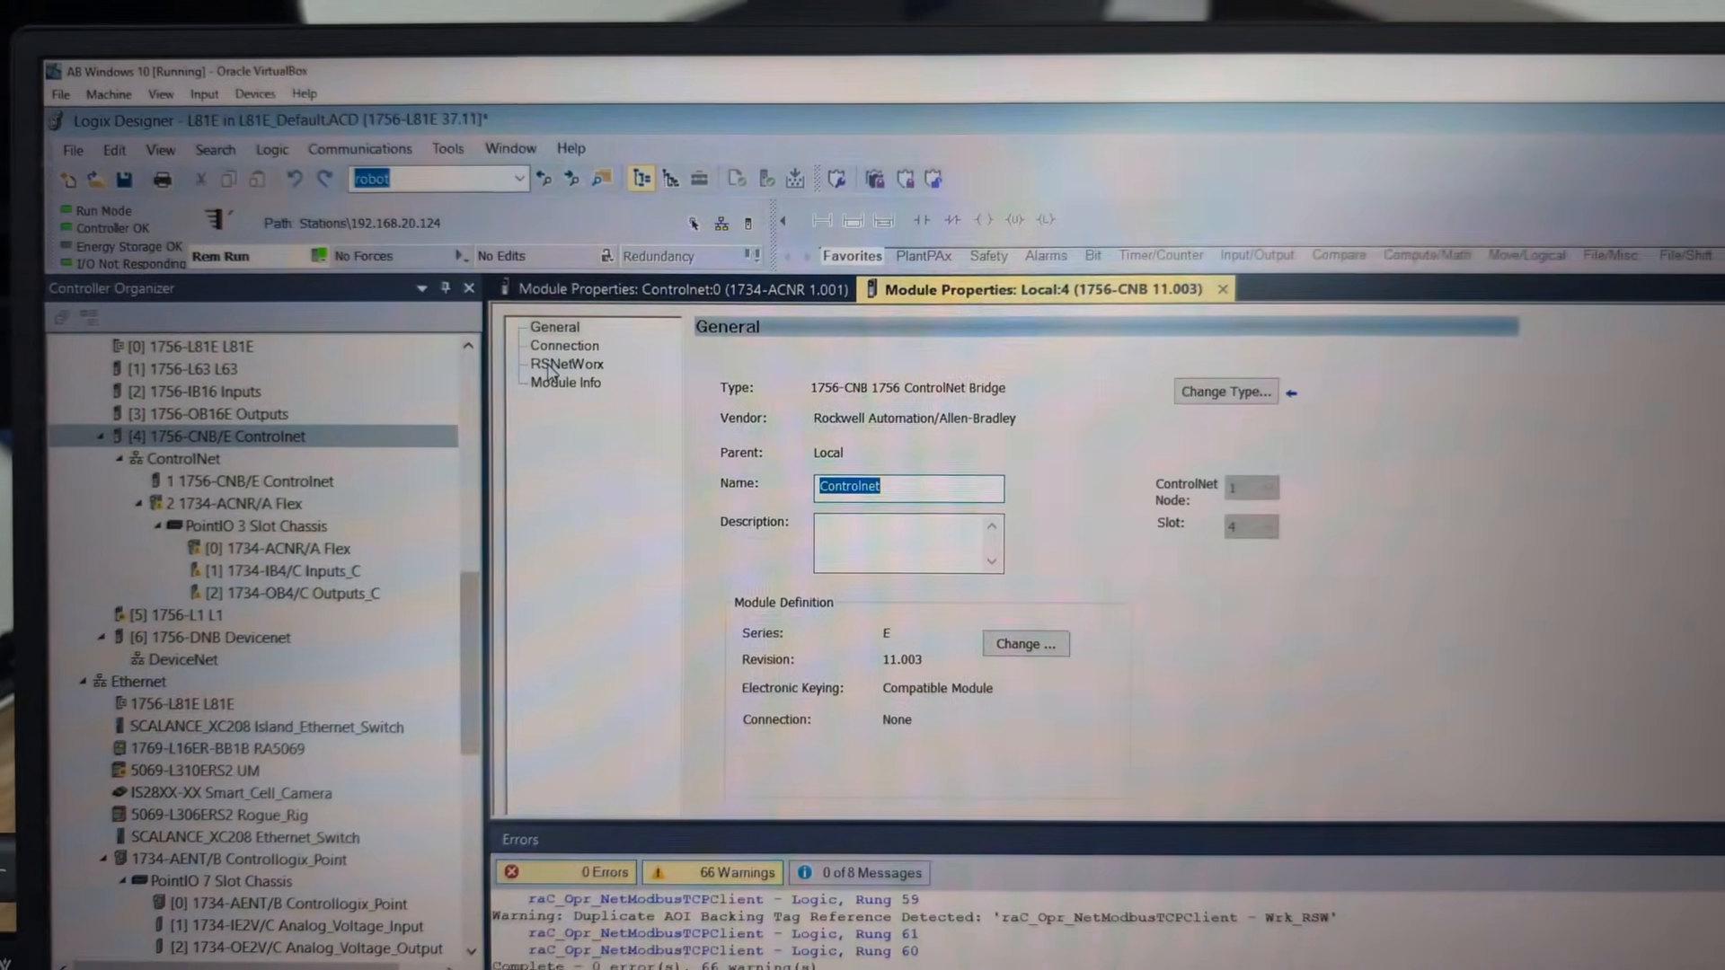
Set the 1756-CNB module's RSNetWorx page to 'Schedule the ControlNet network' and apply
{"action": "left_click", "coordinate": [567, 364]}
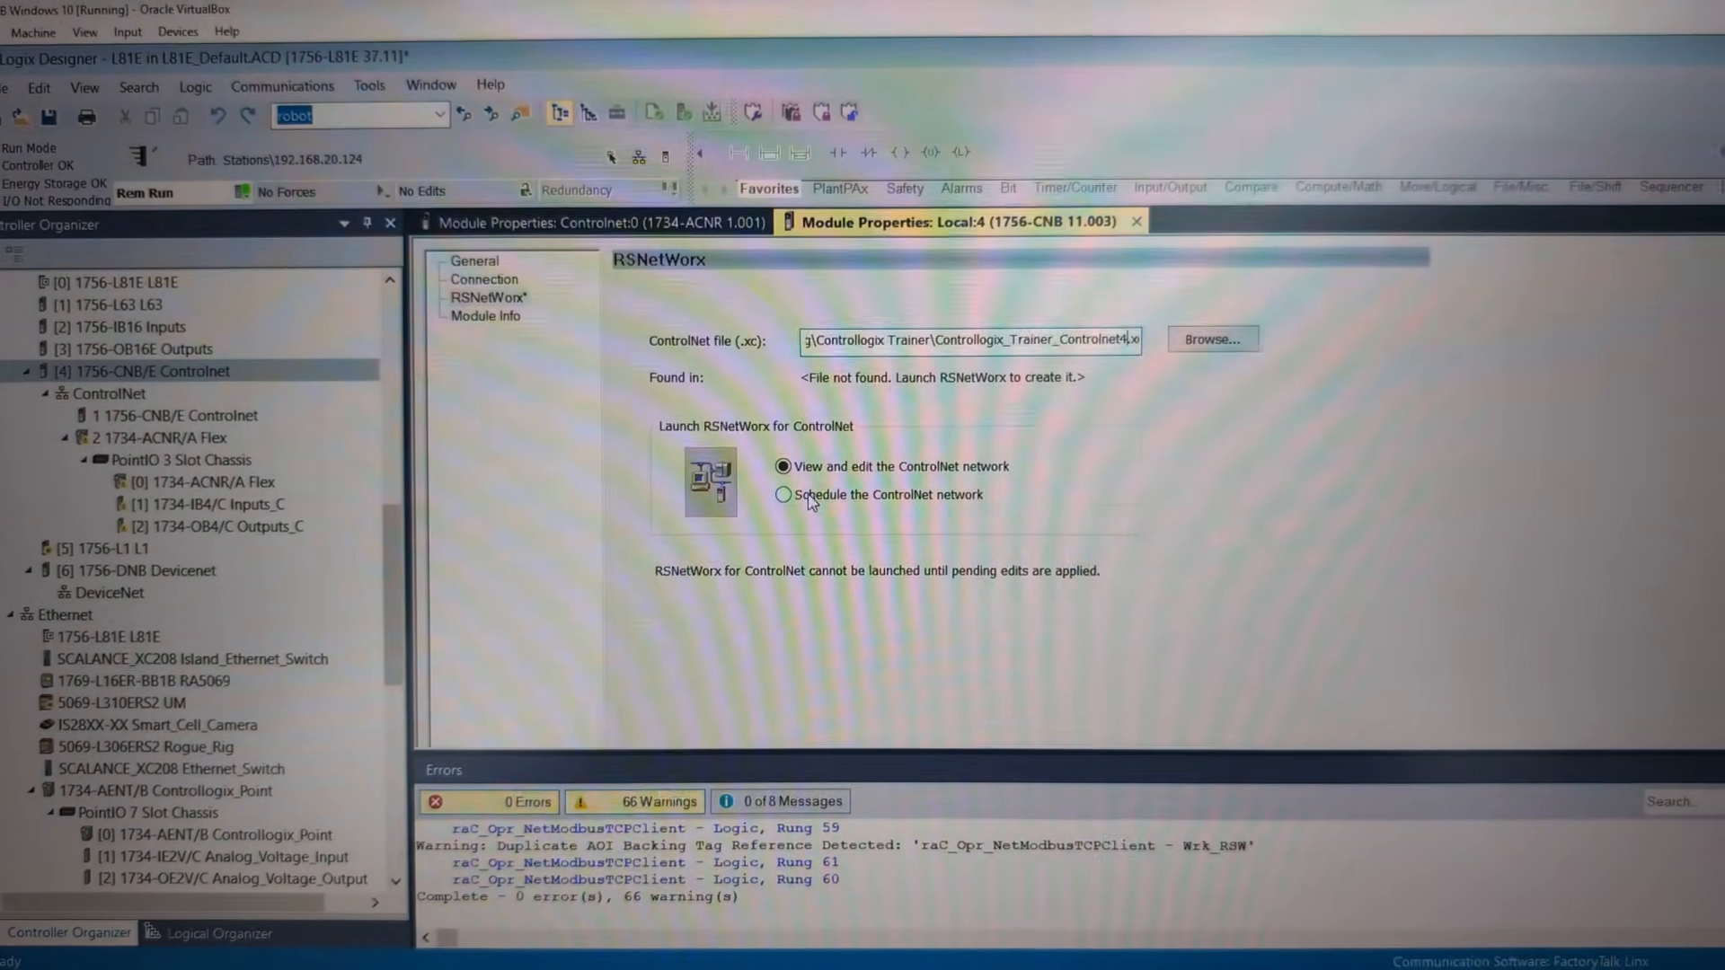
{"action": "left_click", "coordinate": [783, 494]}
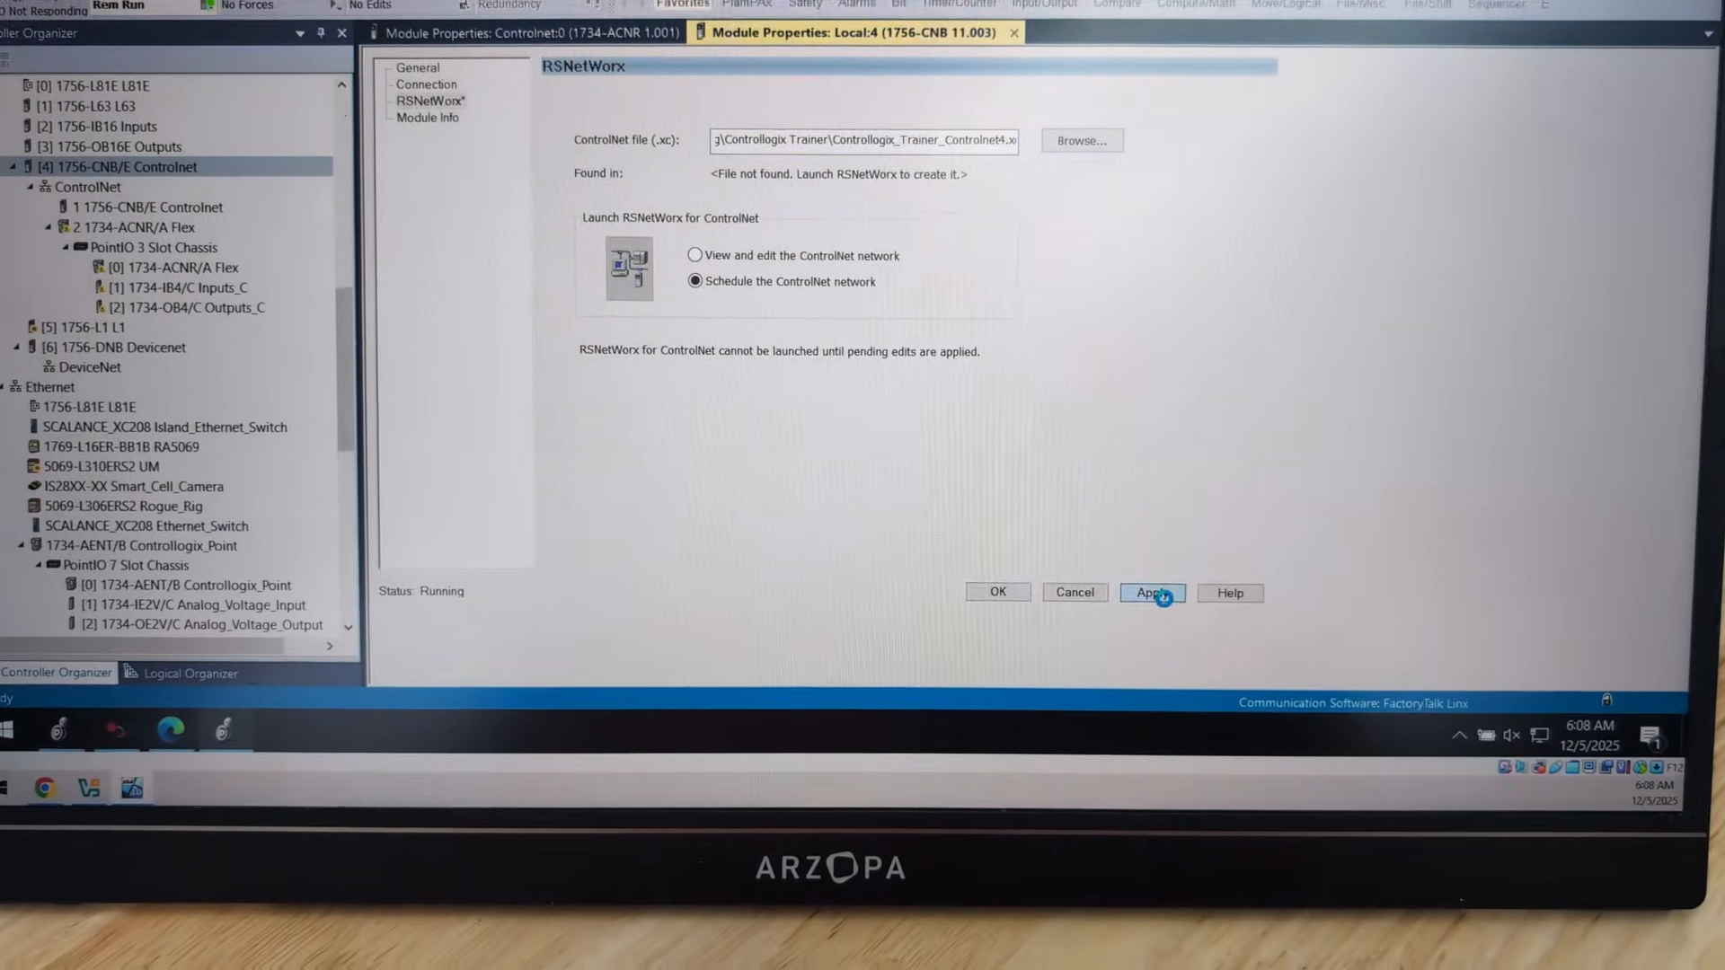
{"action": "left_click", "coordinate": [1151, 592]}
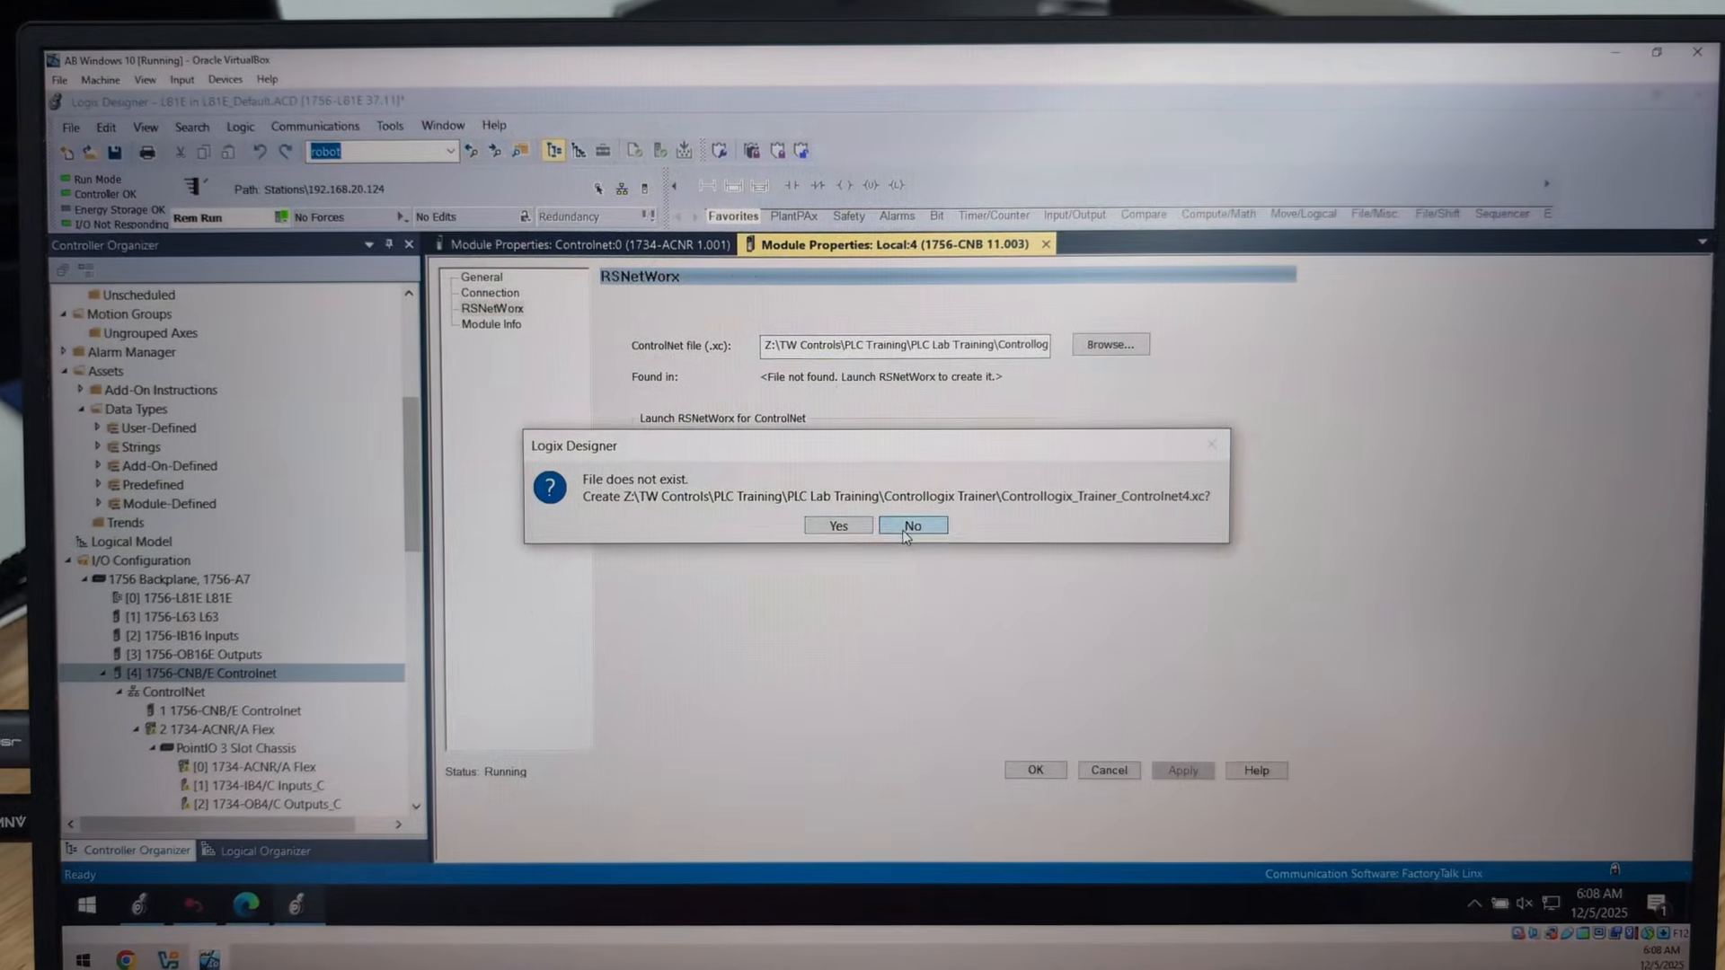
Switch the controller to Remote Program mode and create the missing ControlNet .xc file
{"action": "left_click", "coordinate": [911, 524]}
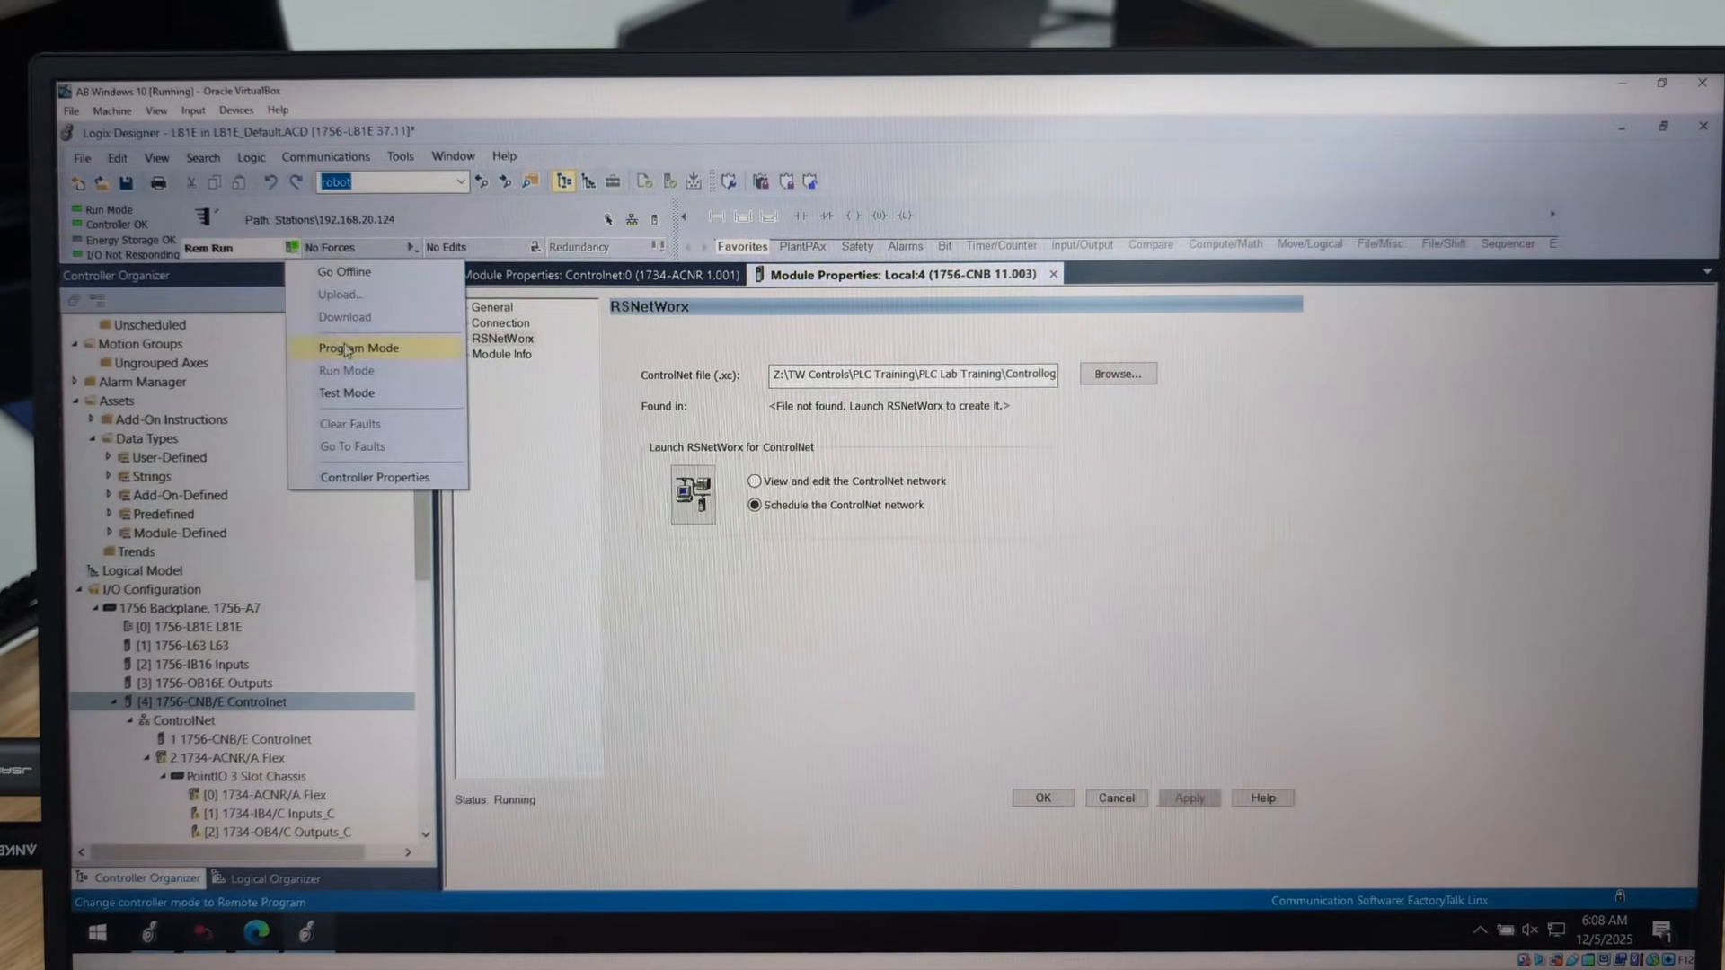
{"action": "left_click", "coordinate": [357, 348]}
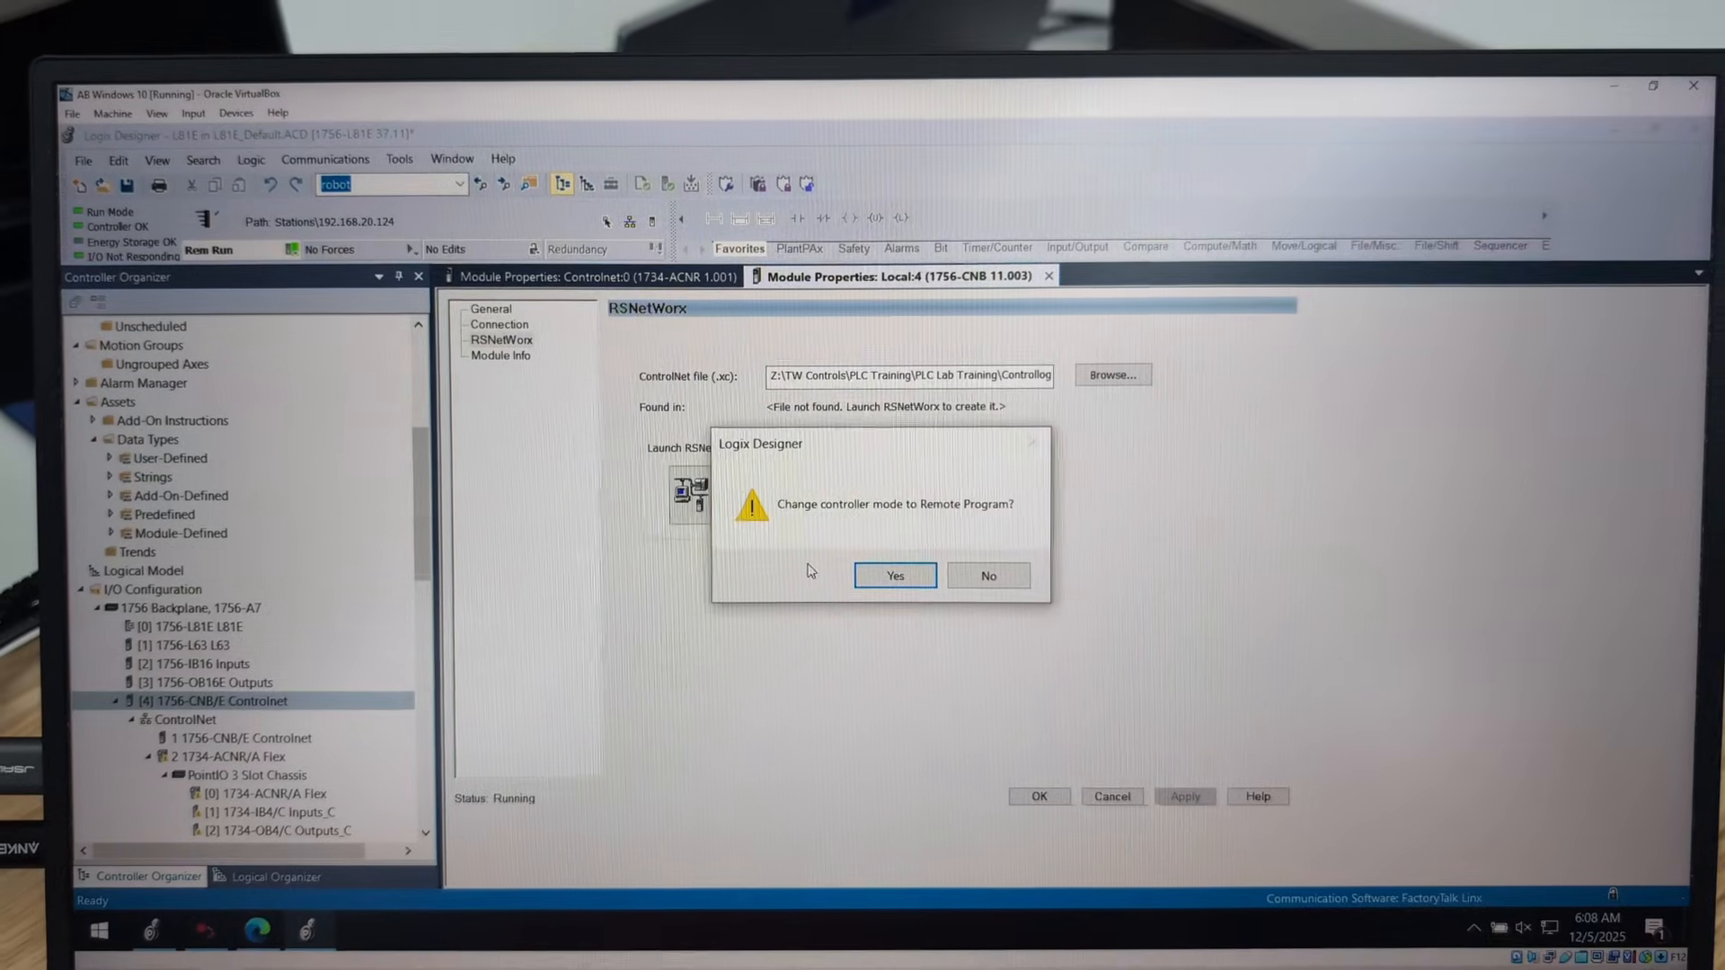
{"action": "left_click", "coordinate": [893, 575]}
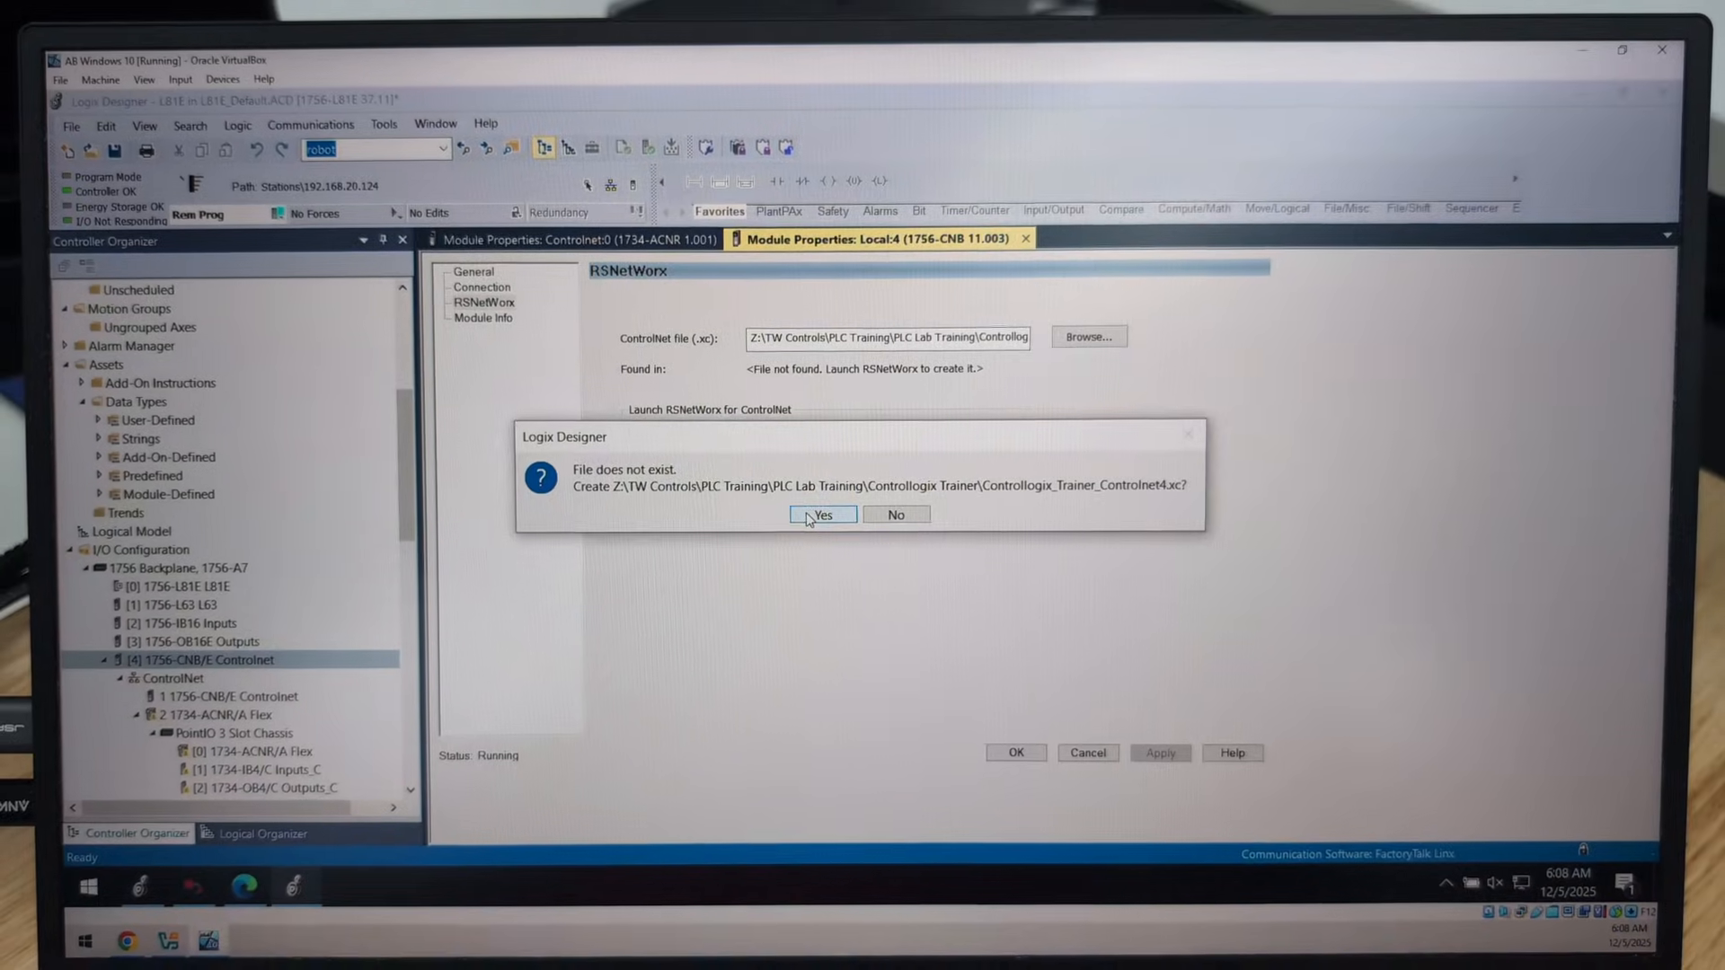
{"action": "left_click", "coordinate": [822, 514]}
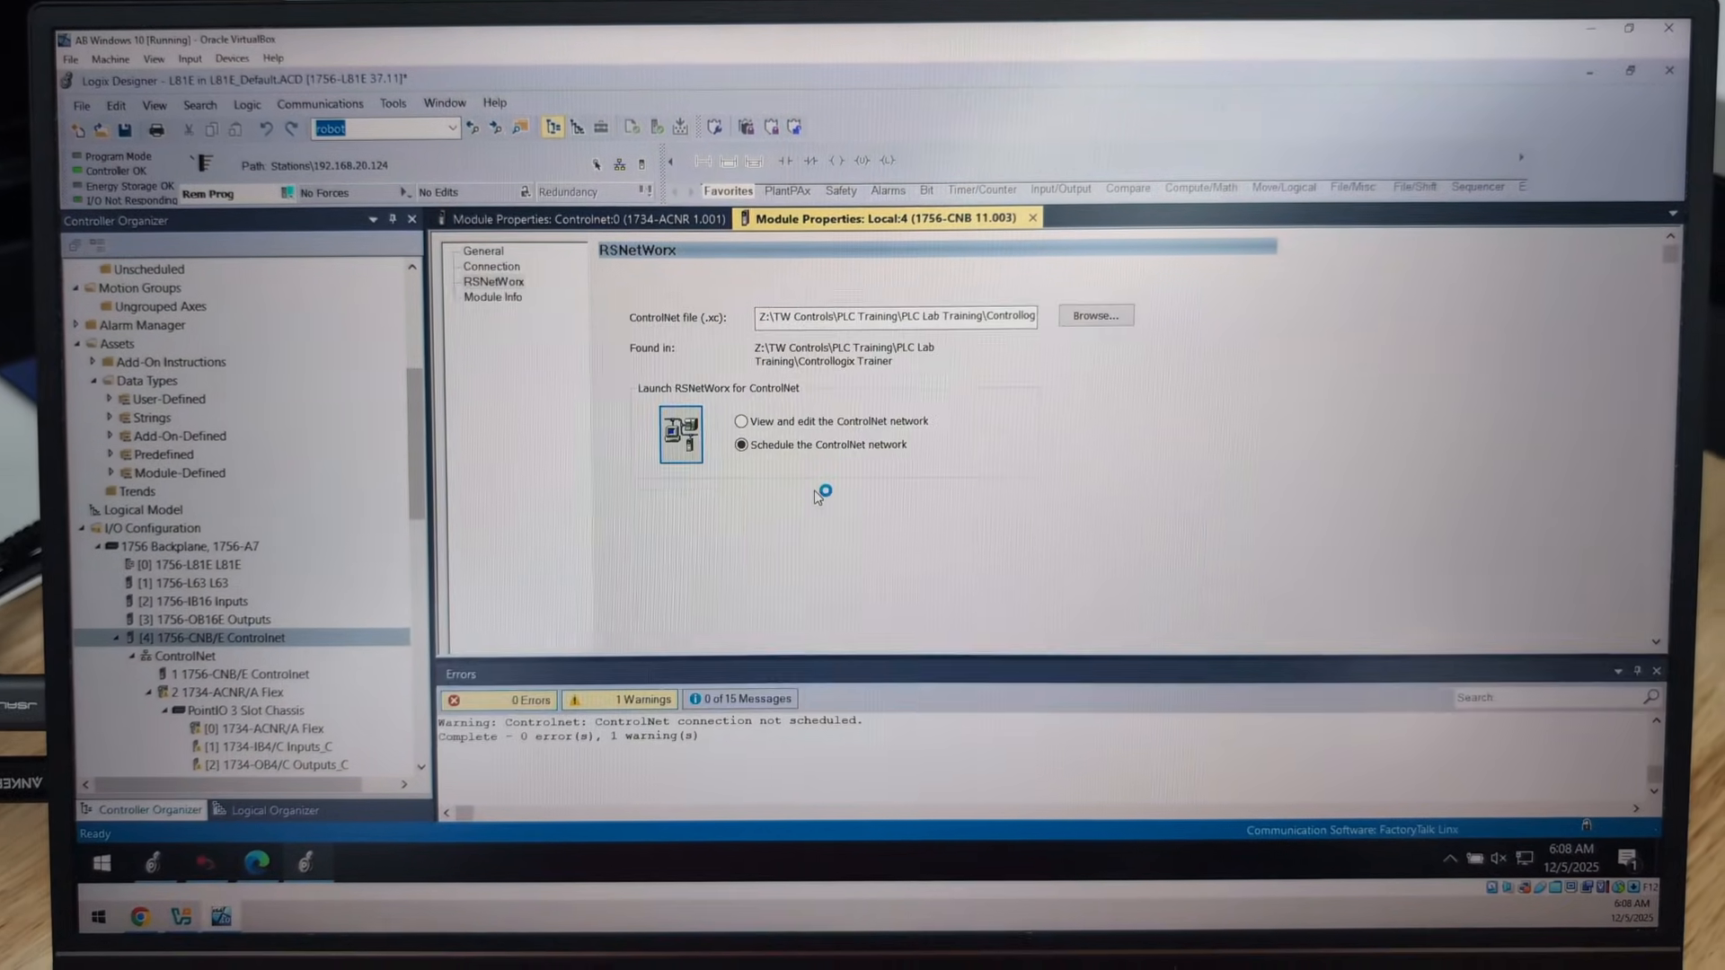
Browse via Subscribe Ethernet, 192.168.20.124 and Backplane to slot 04 1756-CNB/E port A
{"action": "left_click", "coordinate": [680, 432]}
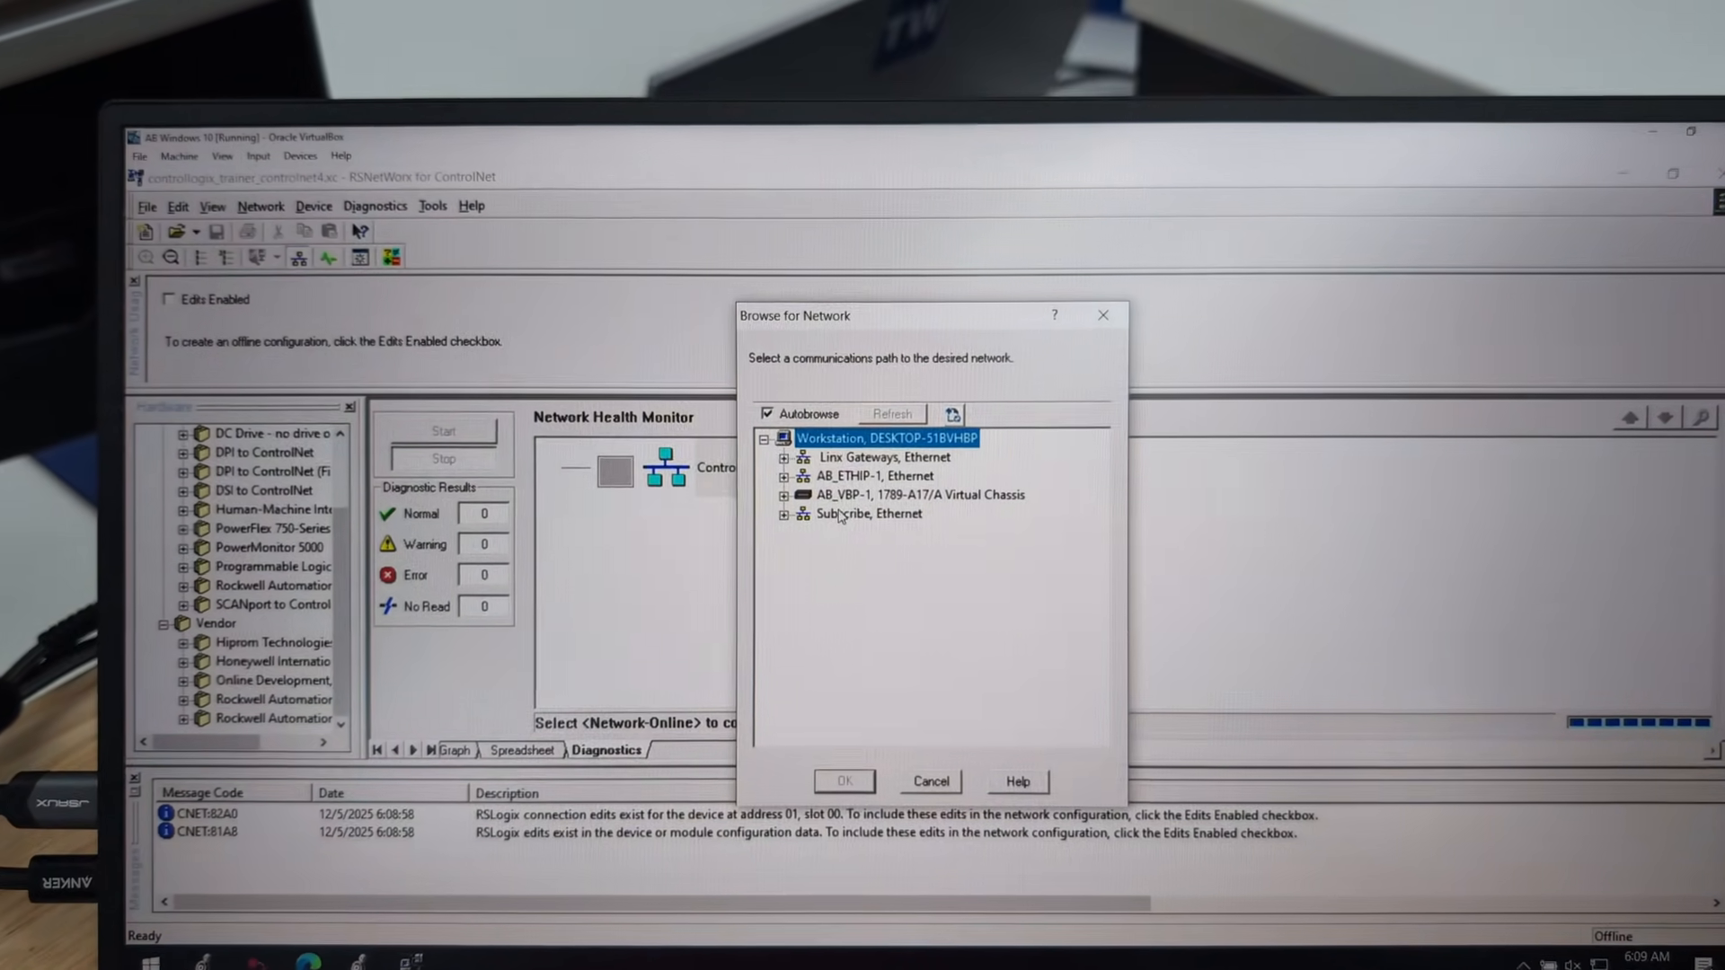
{"action": "left_click", "coordinate": [867, 516]}
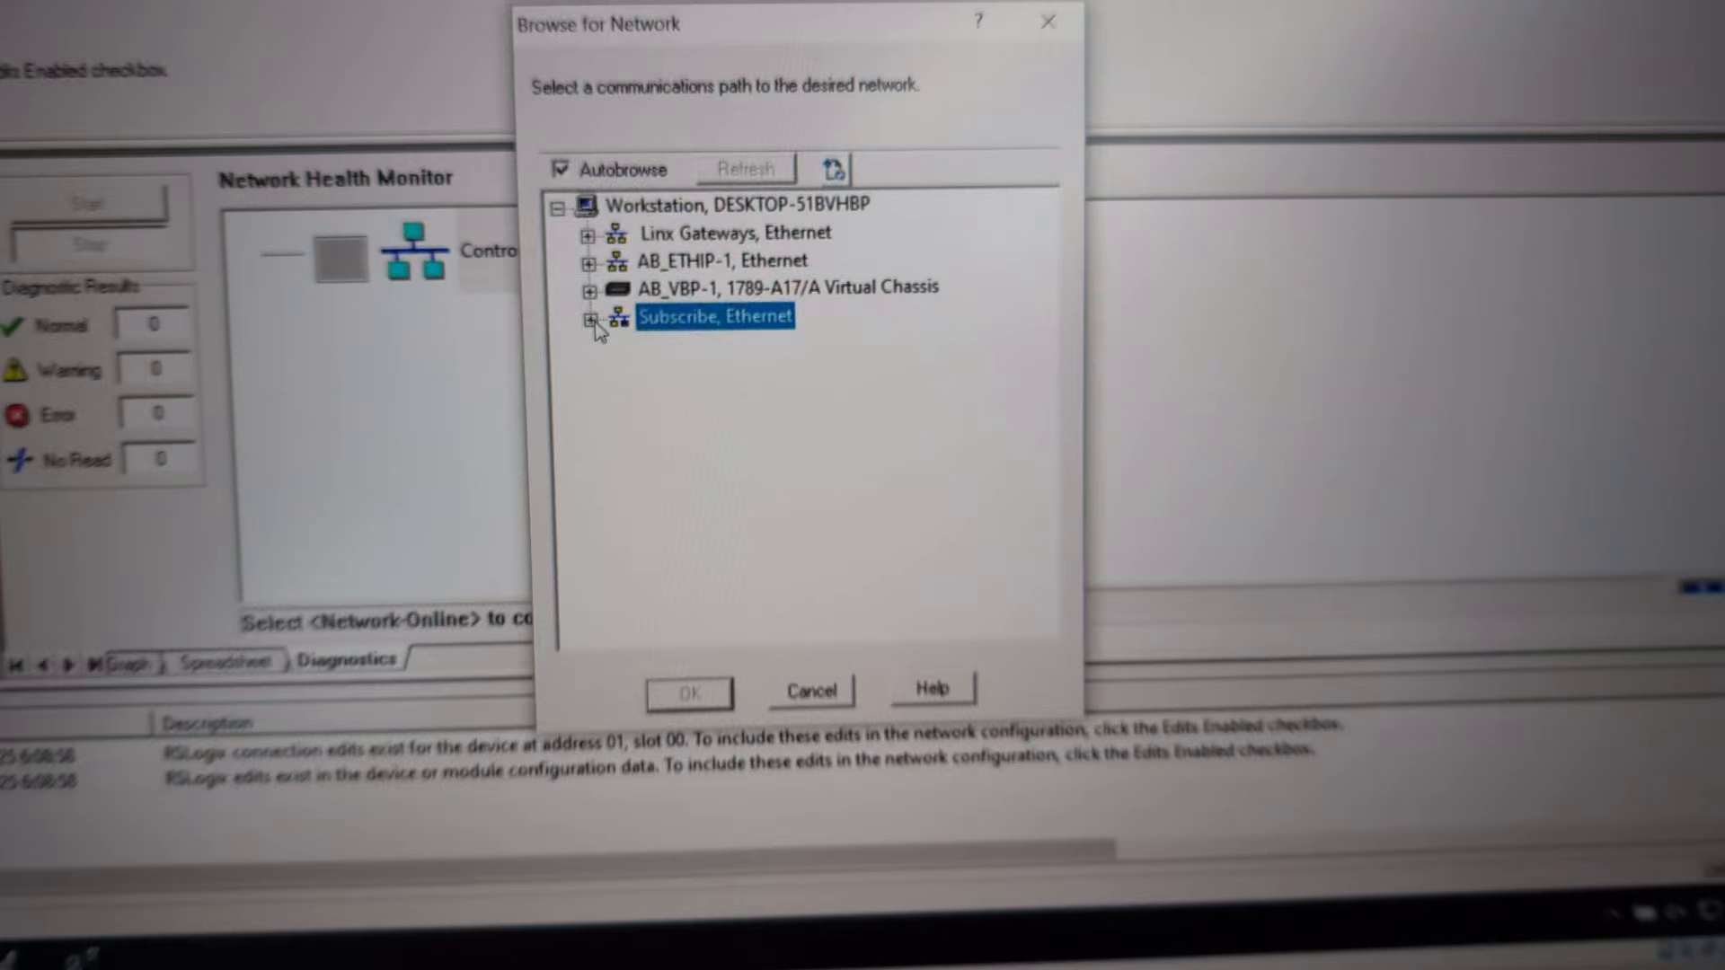
{"action": "left_click", "coordinate": [591, 322]}
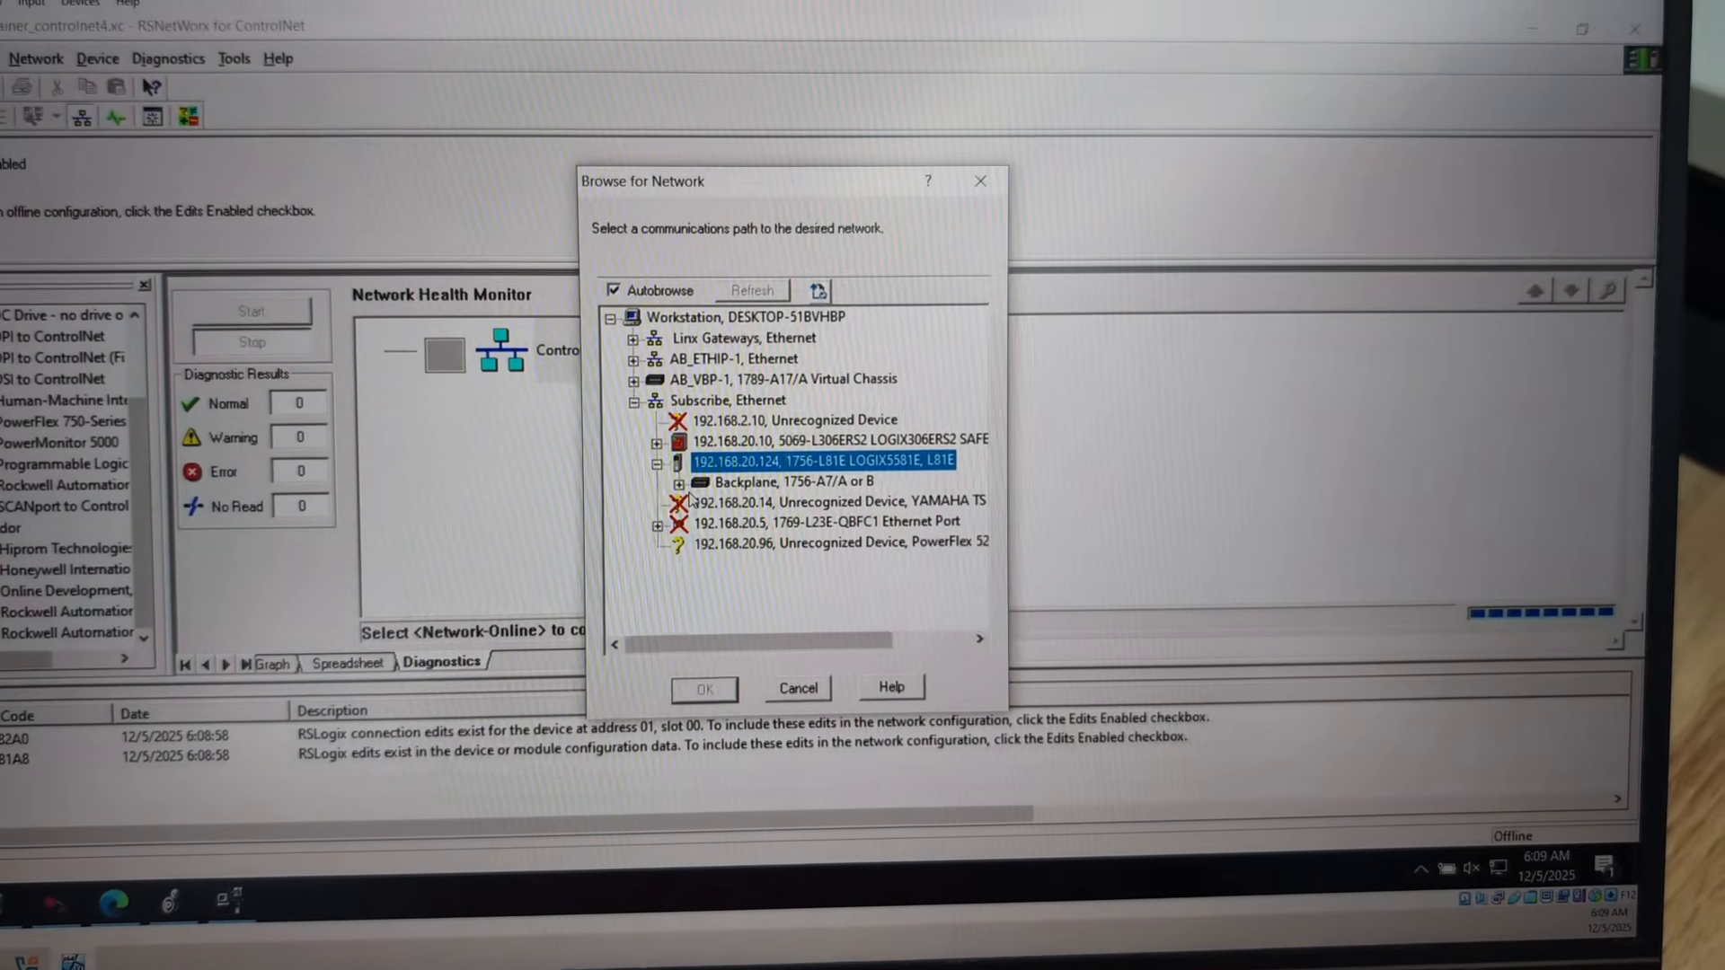
{"action": "left_click", "coordinate": [649, 481]}
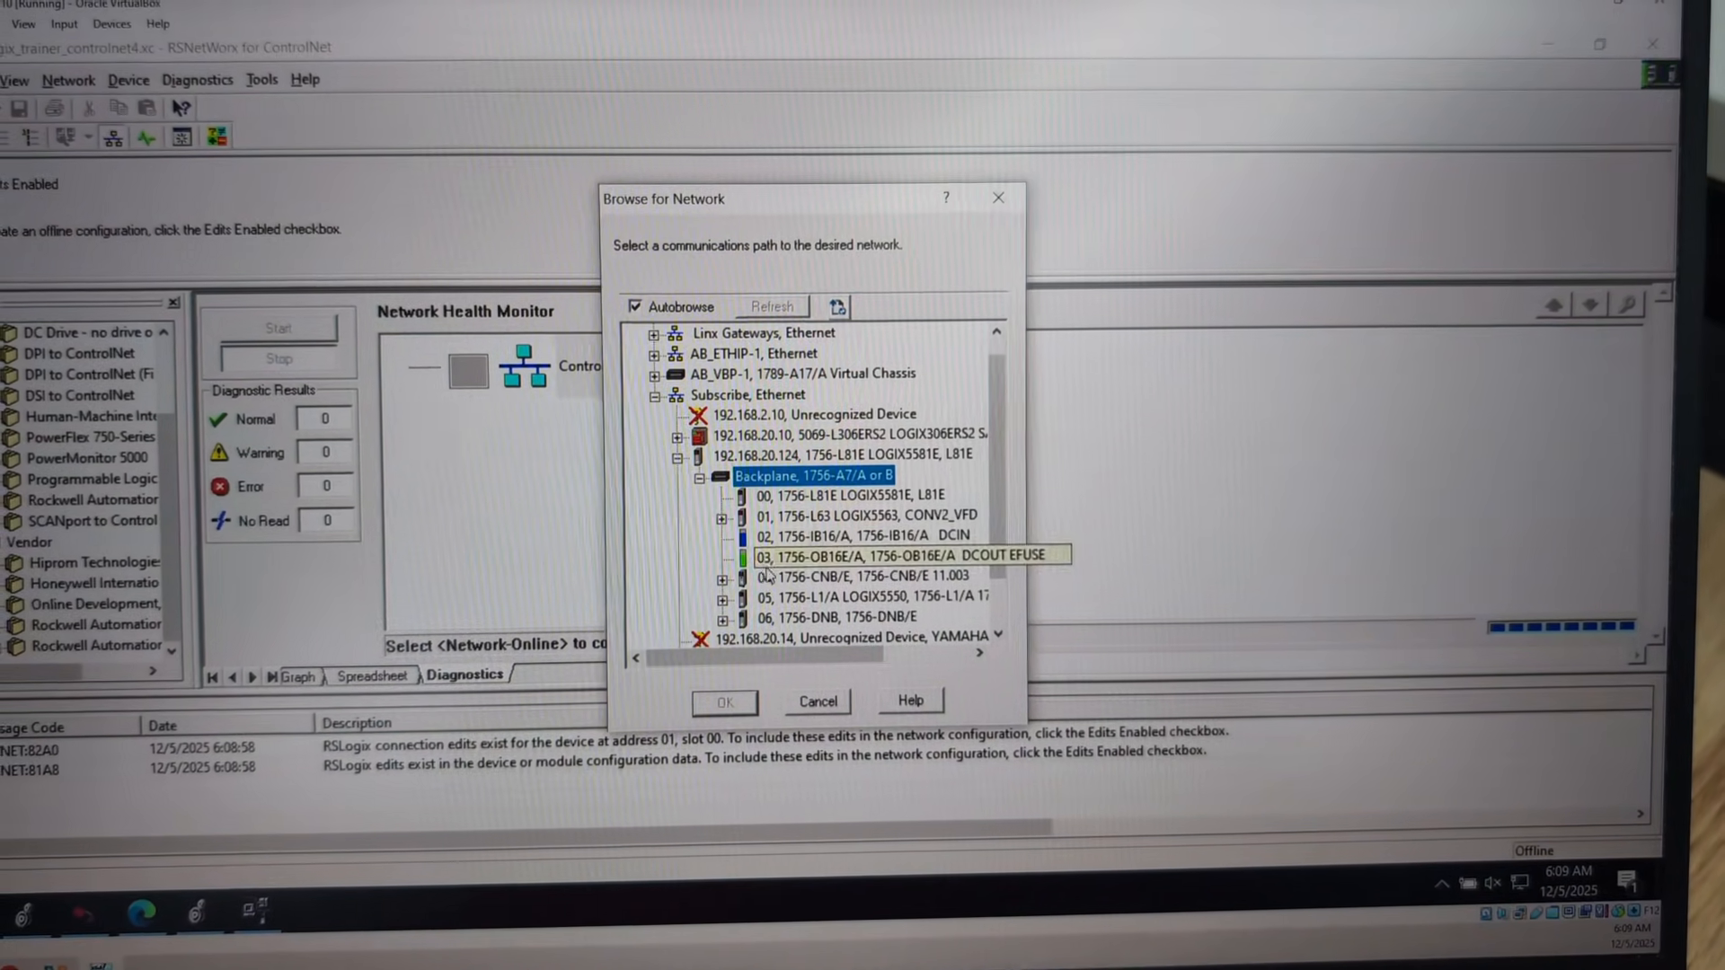
{"action": "left_click", "coordinate": [869, 574]}
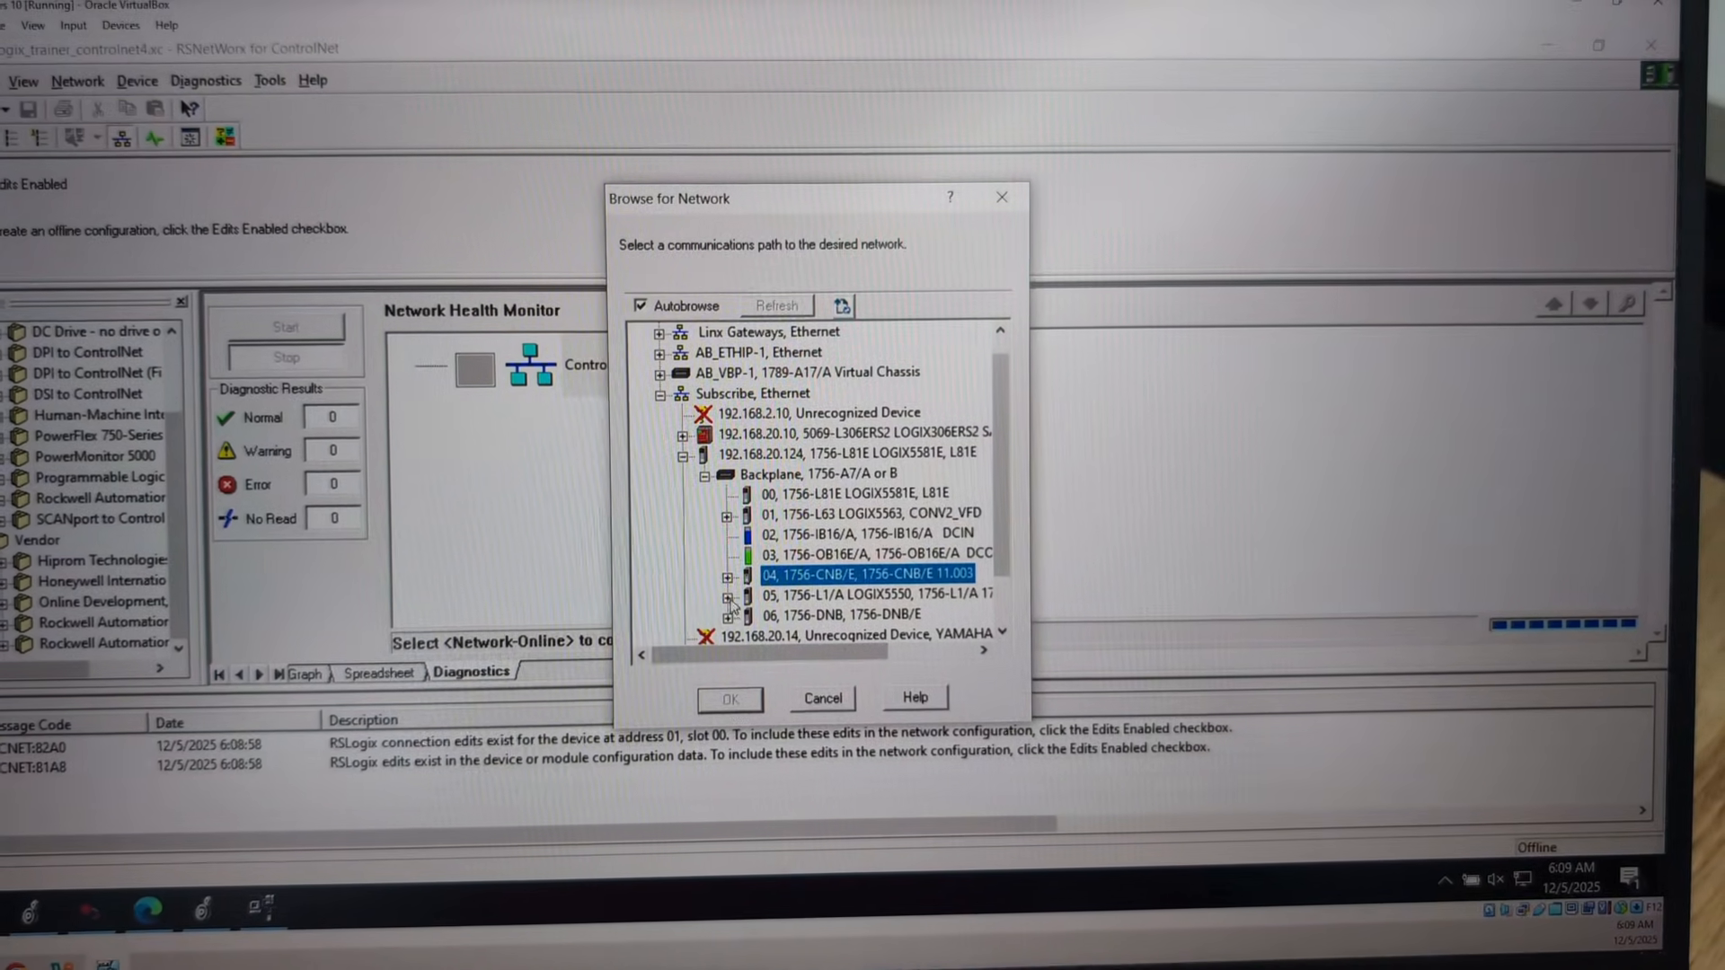
{"action": "left_click", "coordinate": [729, 574]}
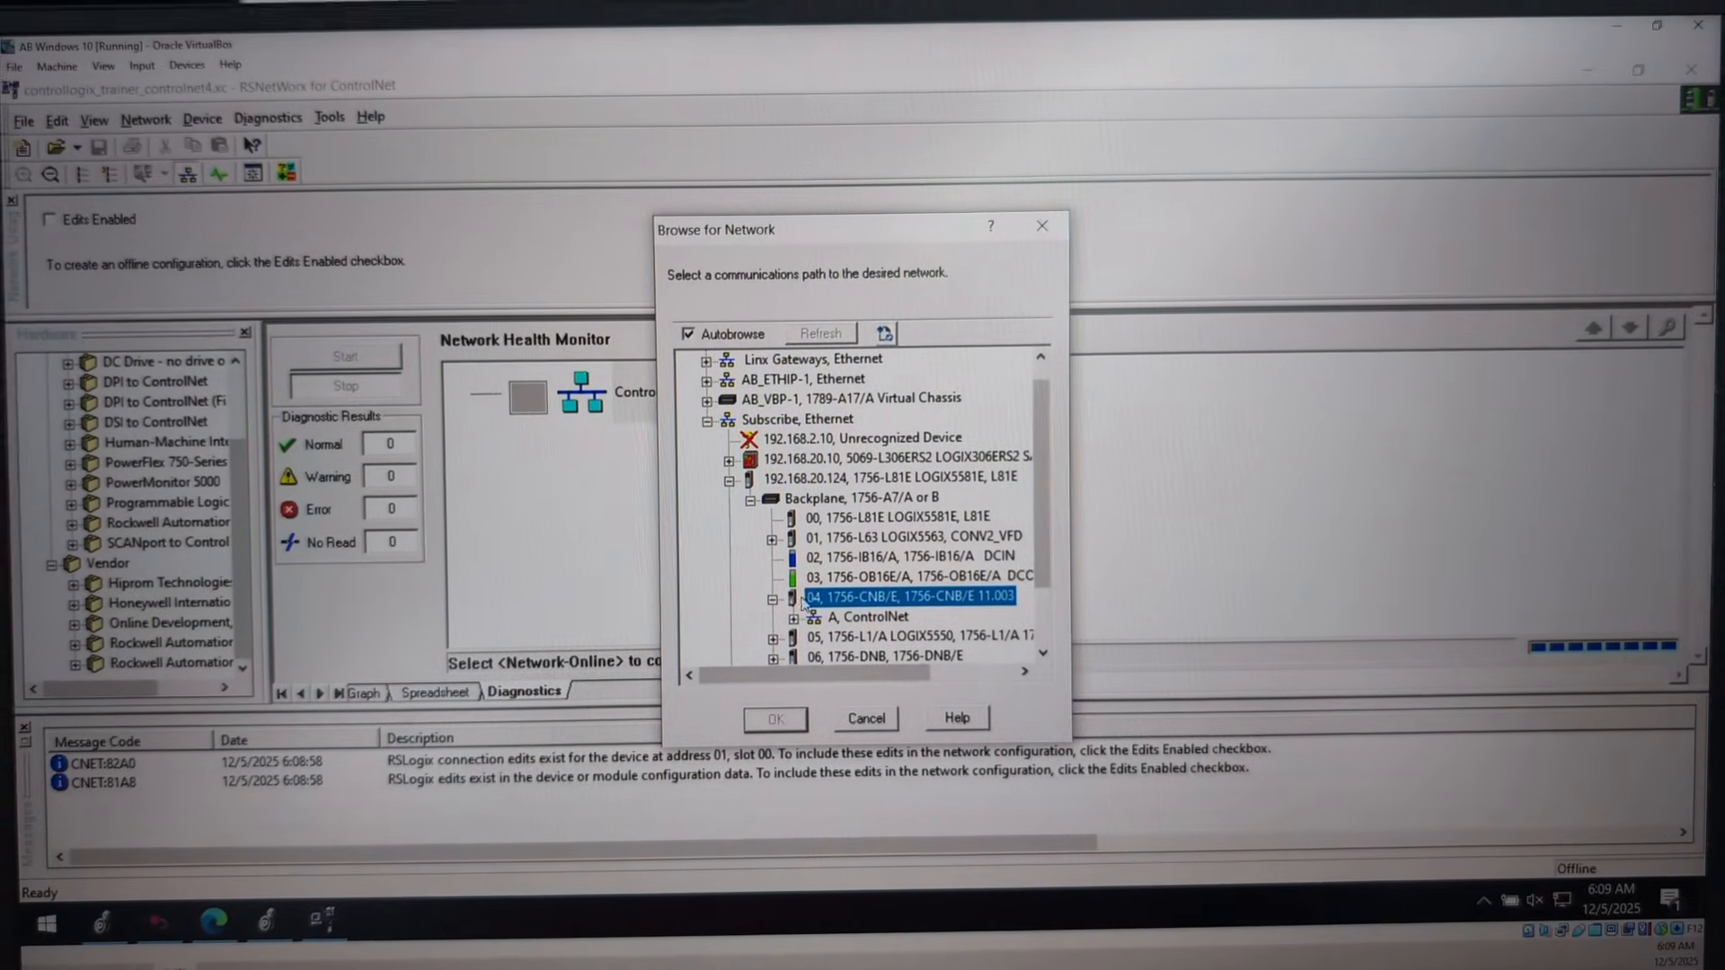
{"action": "scroll", "scroll_direction": "down", "scroll_amount": 3}
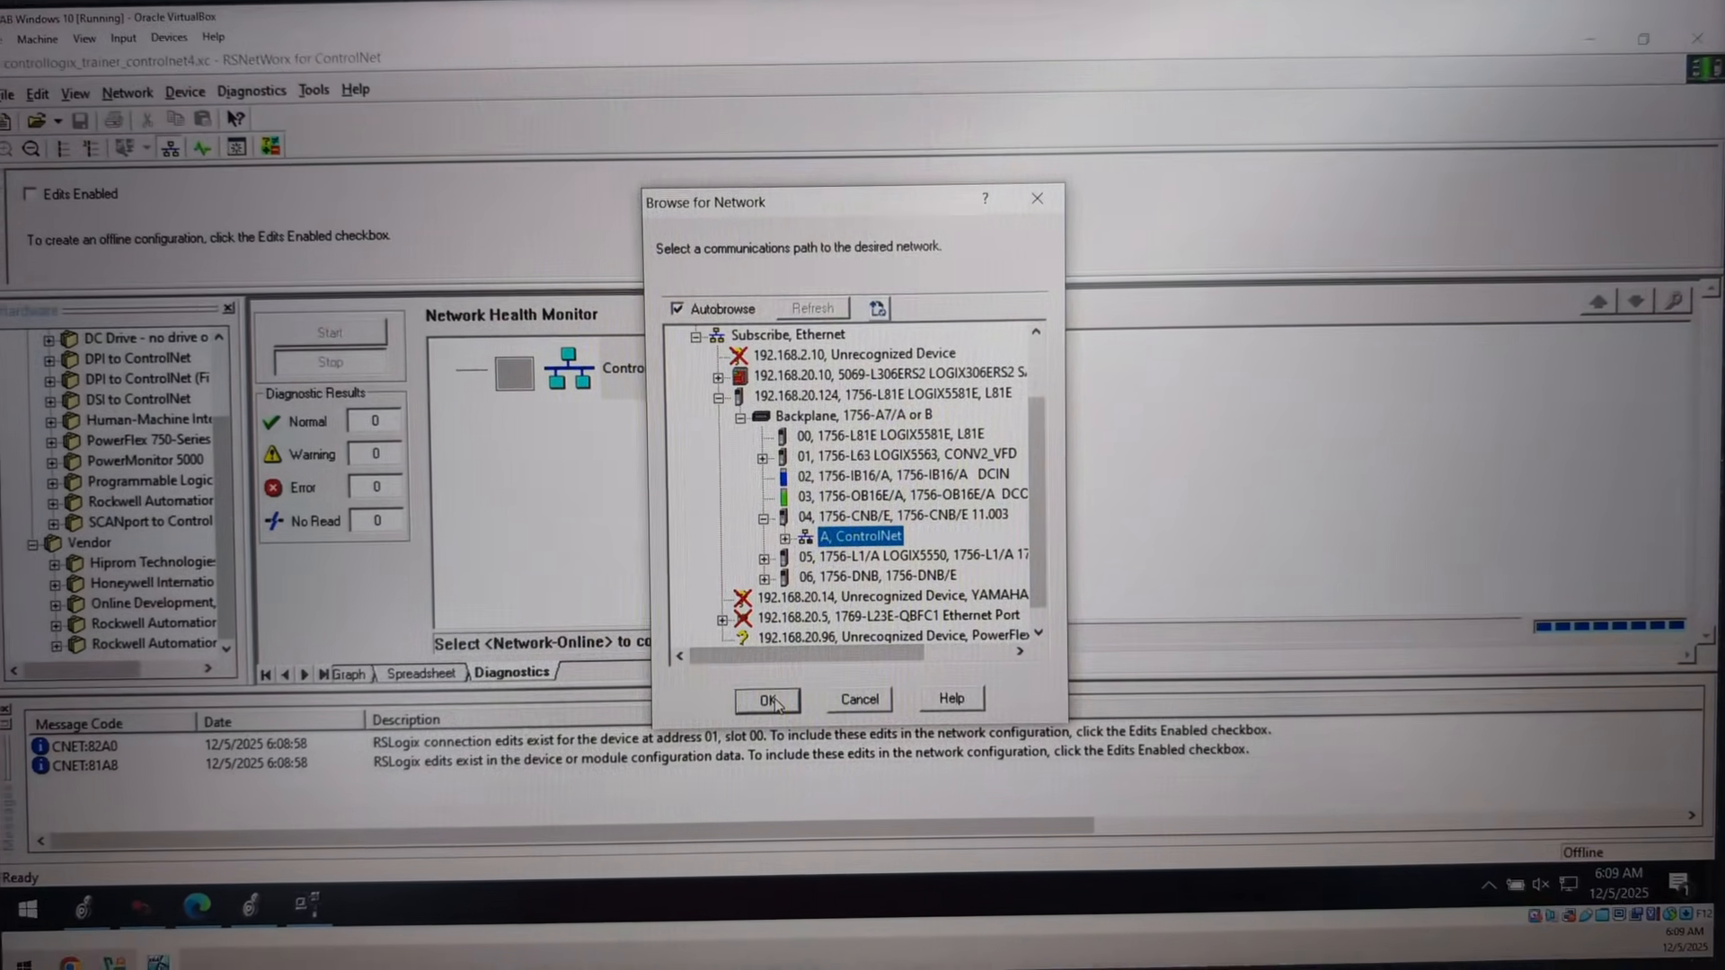
Confirm port A as the network path and download the offline data
{"action": "left_click", "coordinate": [768, 700]}
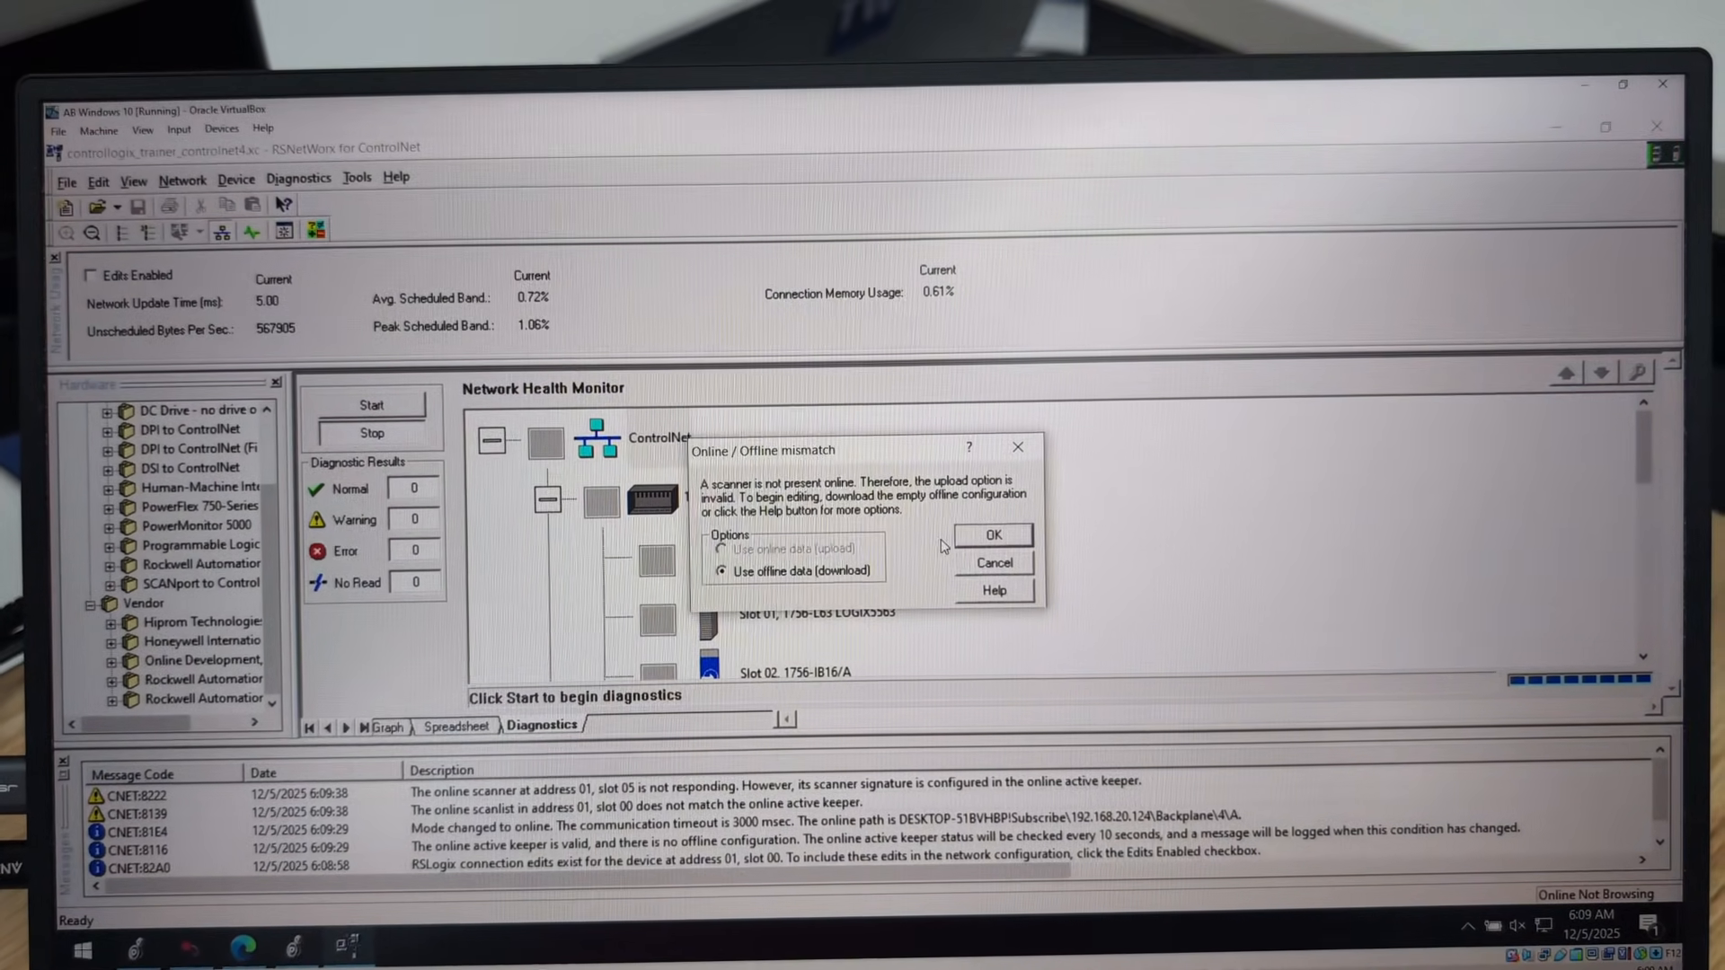
{"action": "left_click", "coordinate": [991, 534]}
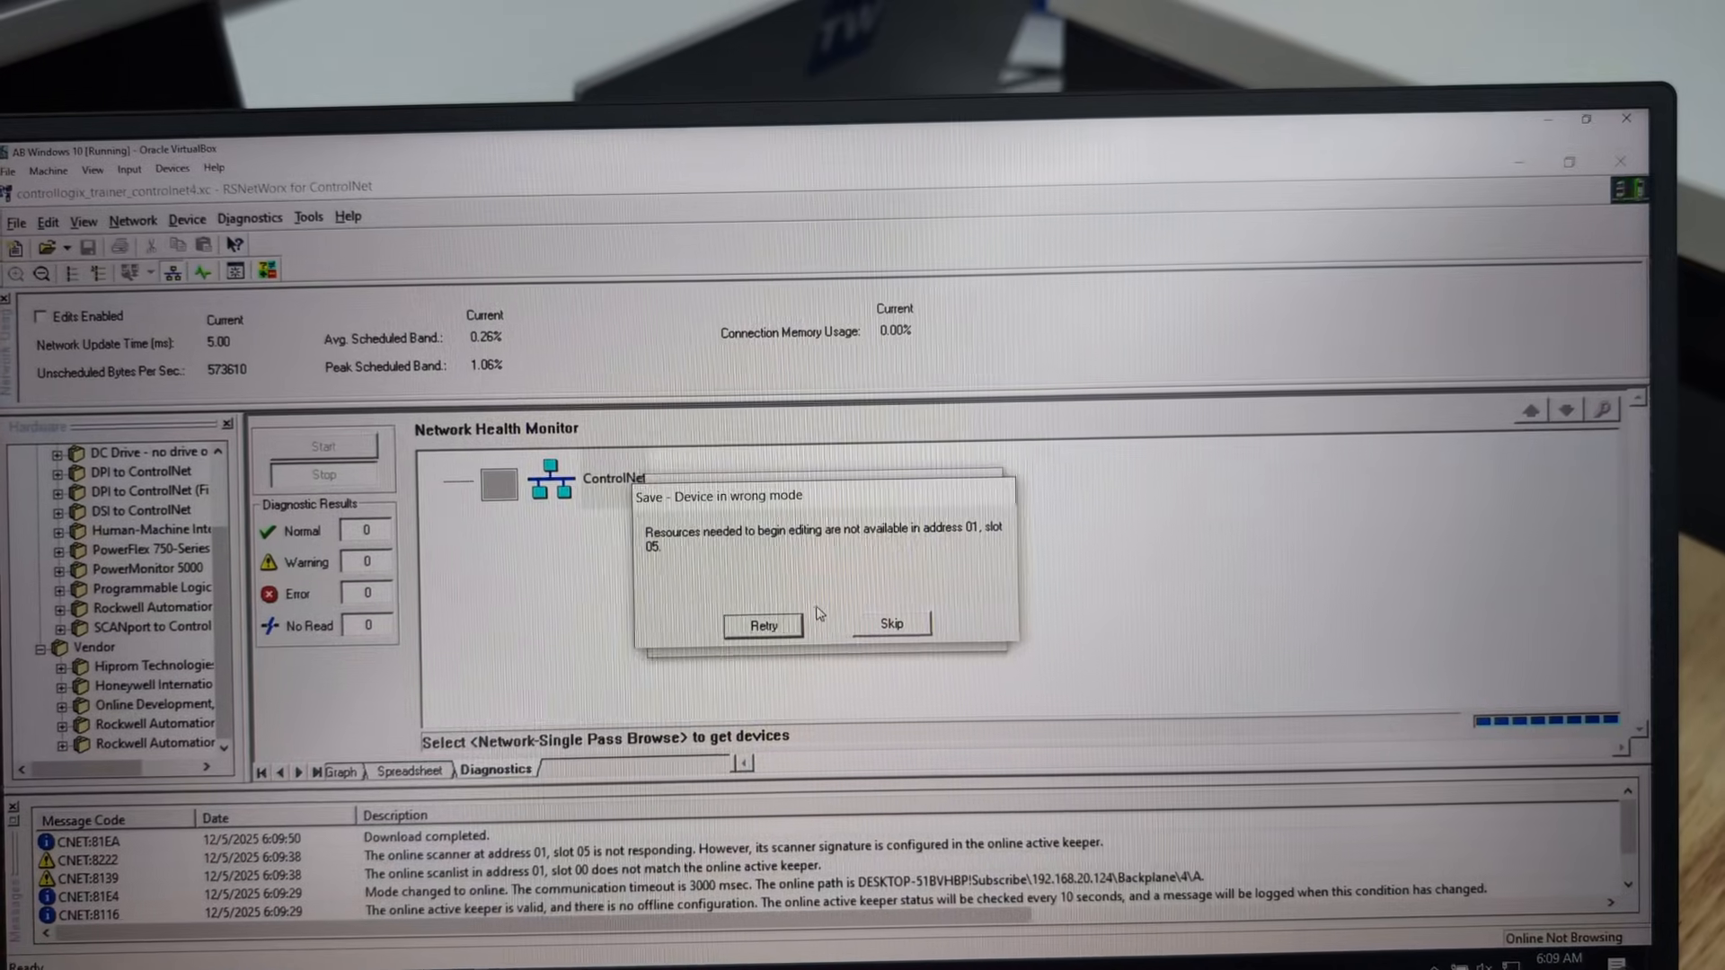
Retry the 'Device in wrong mode' prompt, then skip the unavailable slot 05 scanner
{"action": "left_click", "coordinate": [761, 625]}
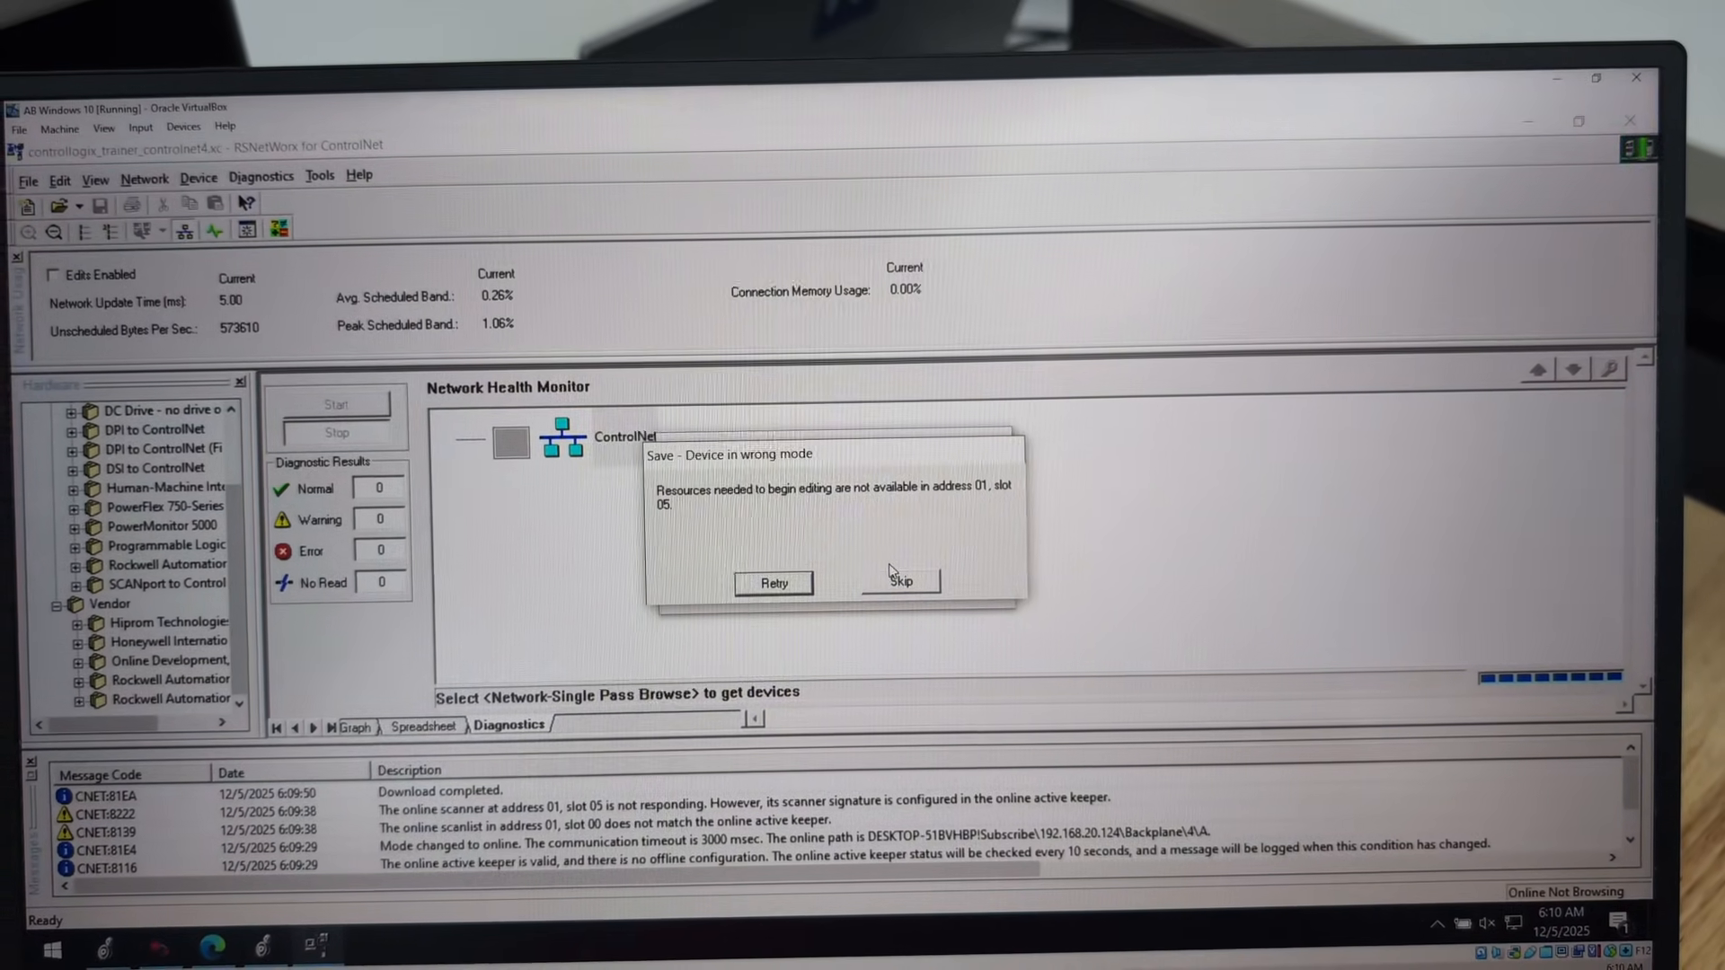
{"action": "left_click", "coordinate": [901, 581]}
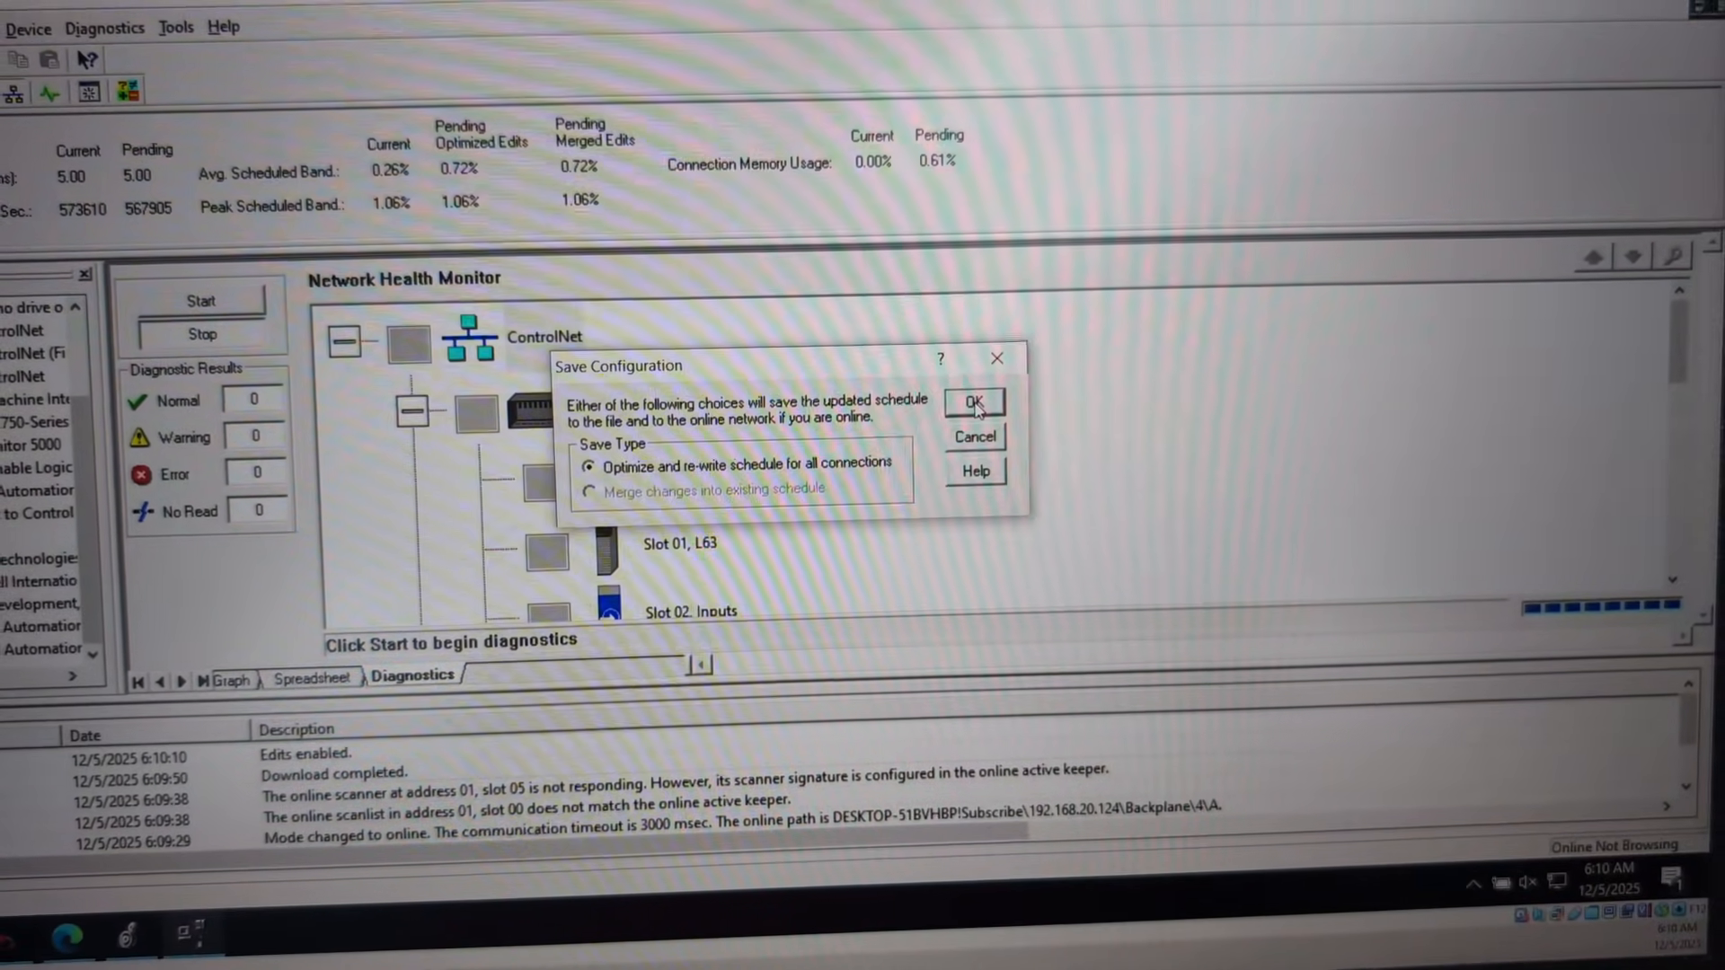
Save the optimized schedule, retry the slot 05 mode error, then open Logix Designer's Communications menu
{"action": "left_click", "coordinate": [972, 401]}
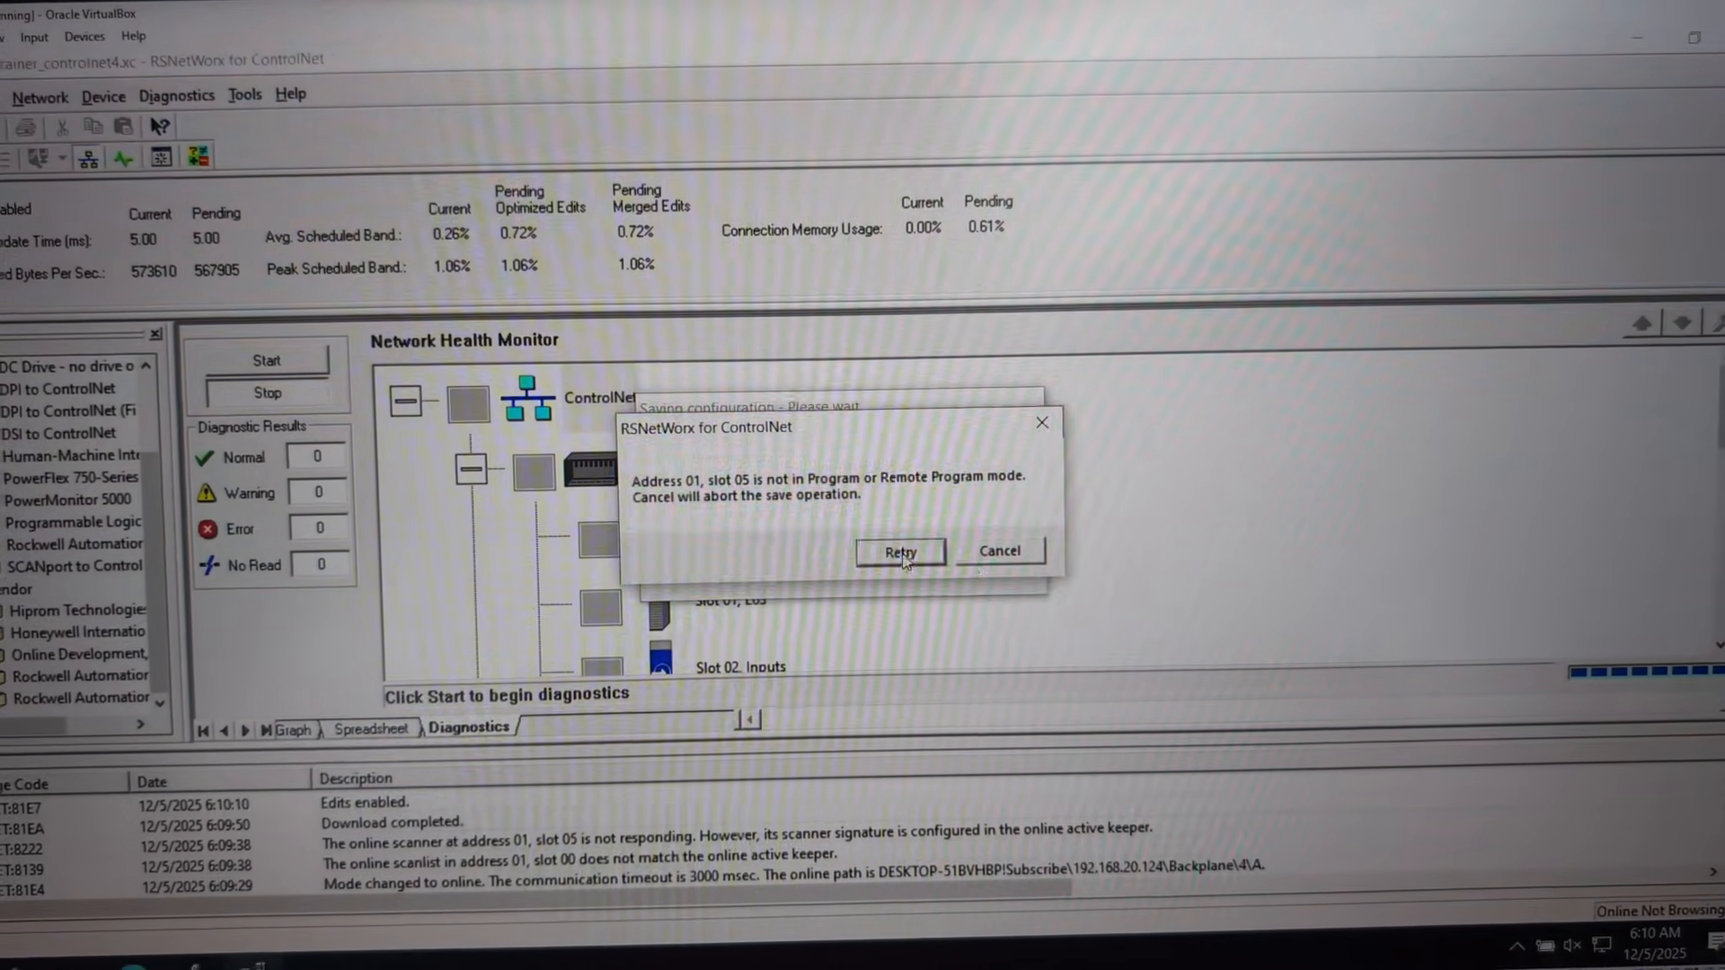
{"action": "left_click", "coordinate": [898, 551]}
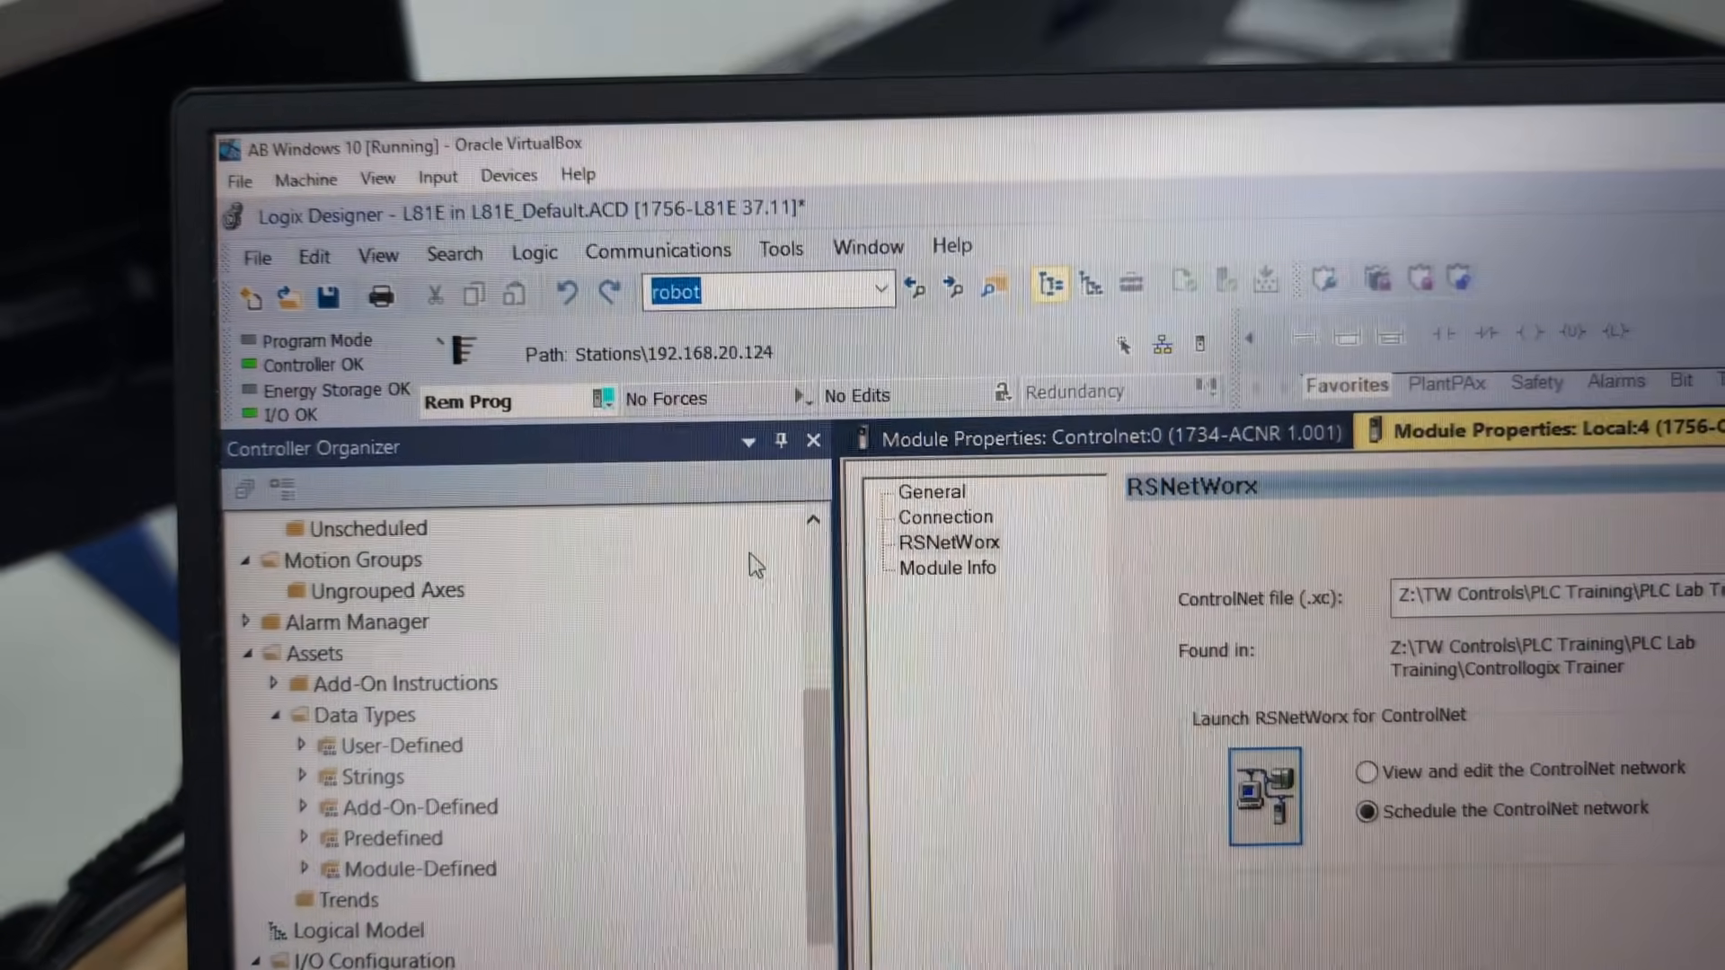
{"action": "left_click", "coordinate": [658, 251]}
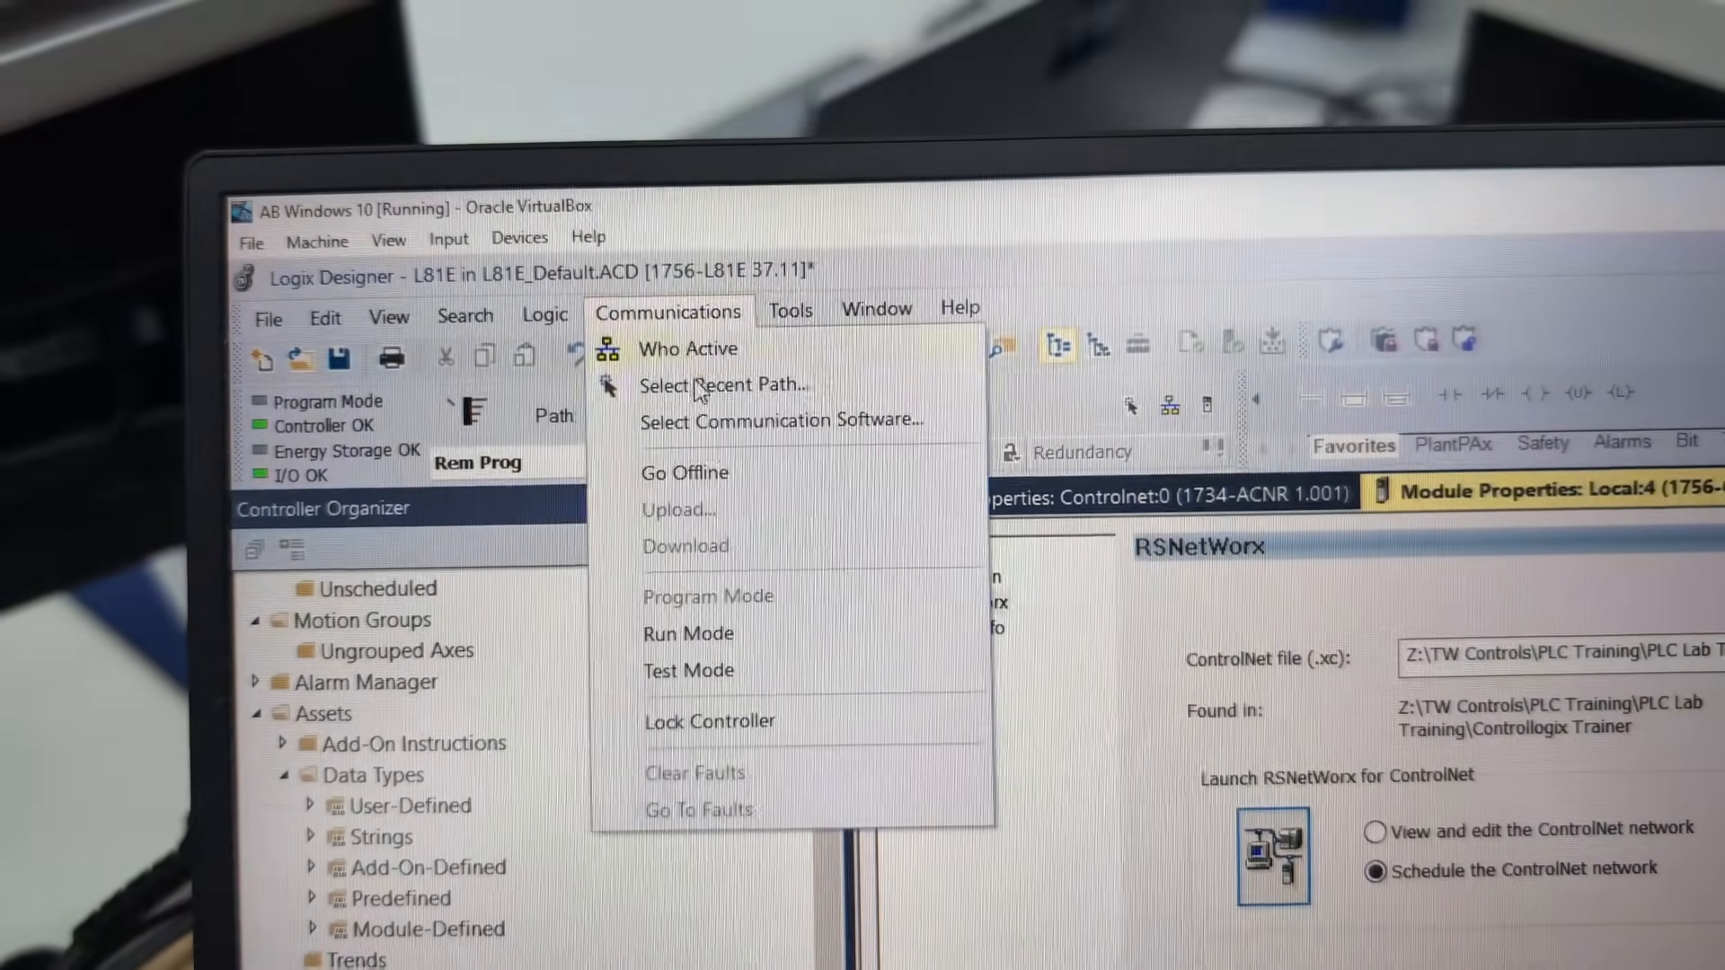